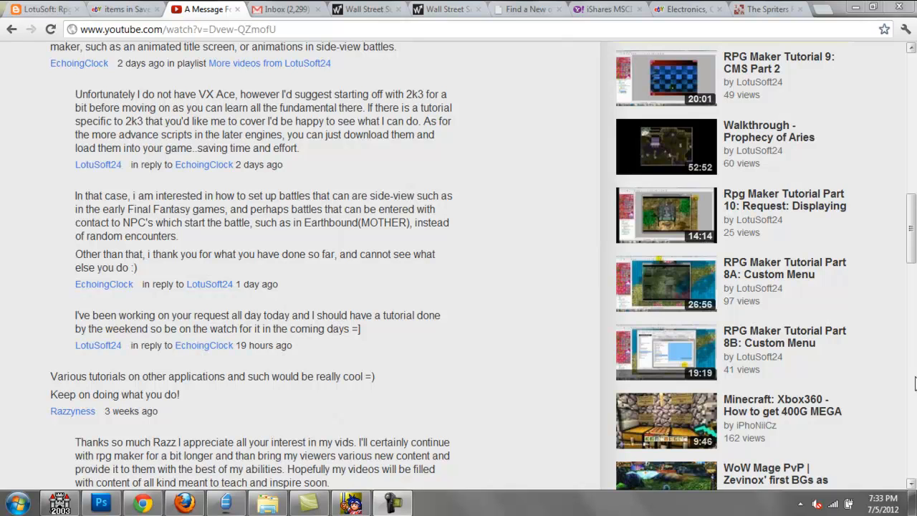
mouse_move(695, 427)
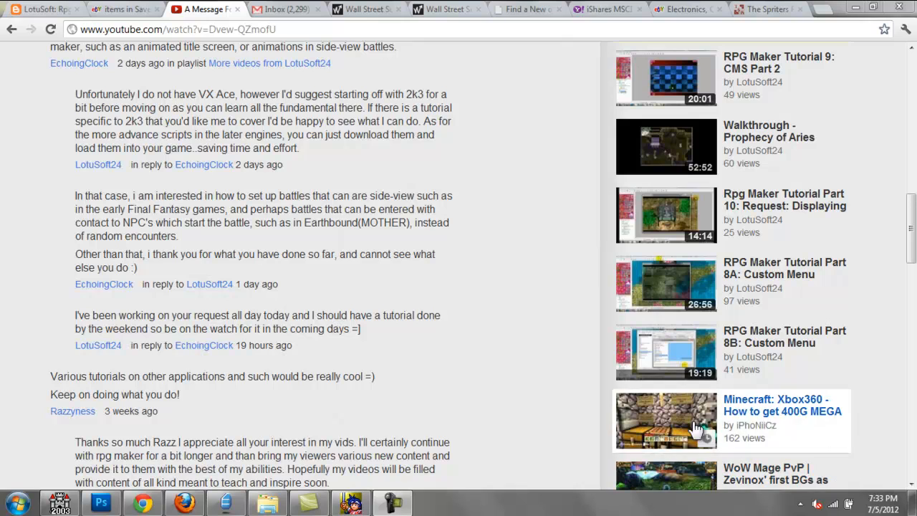
mouse_move(129, 308)
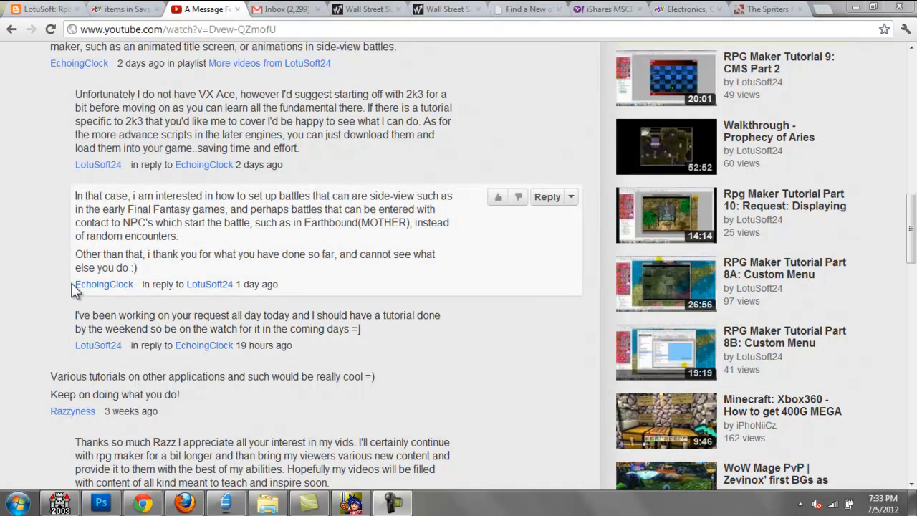
mouse_move(62, 301)
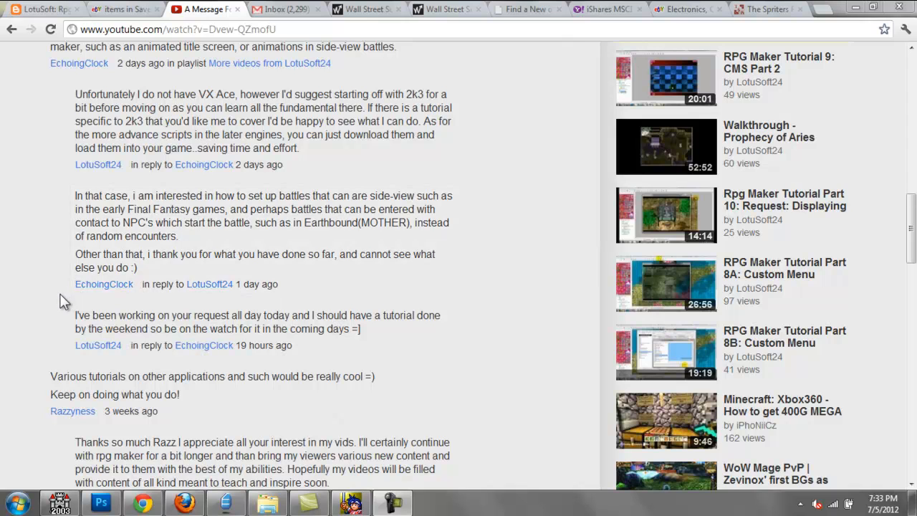
Highlight the viewer comment requesting side-view battles and its mention of VX Ace.
left_click_drag(74, 194, 370, 222)
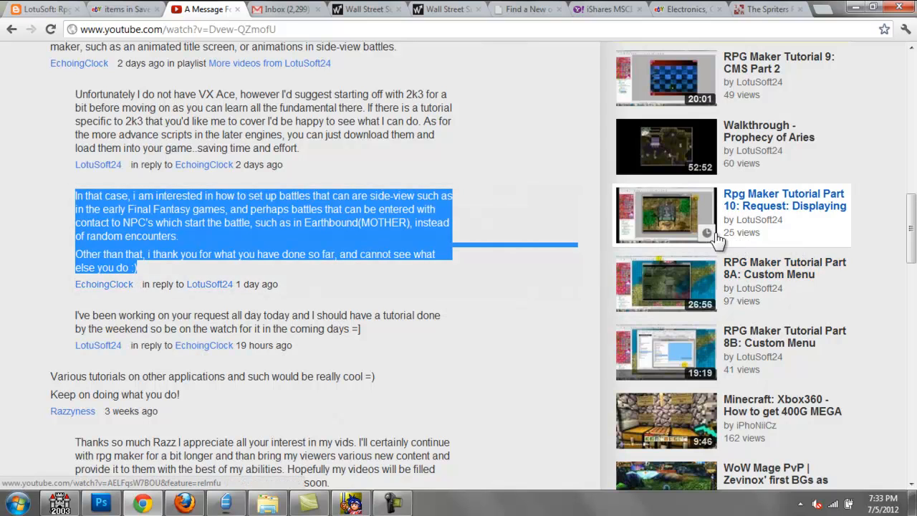
mouse_move(863, 238)
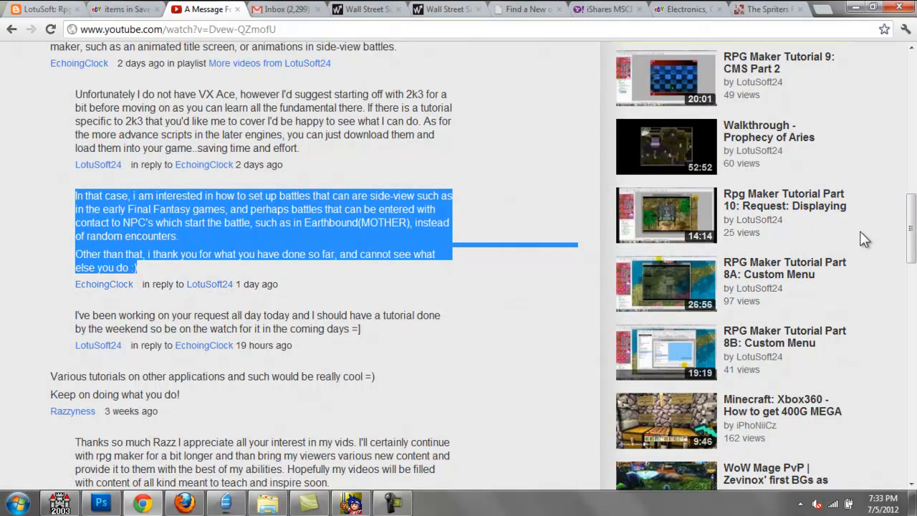
mouse_move(280, 355)
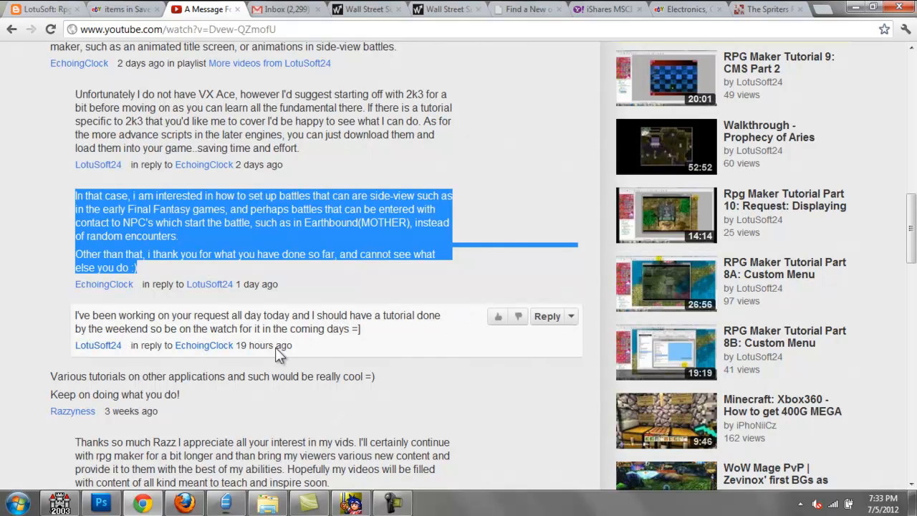
mouse_move(165, 412)
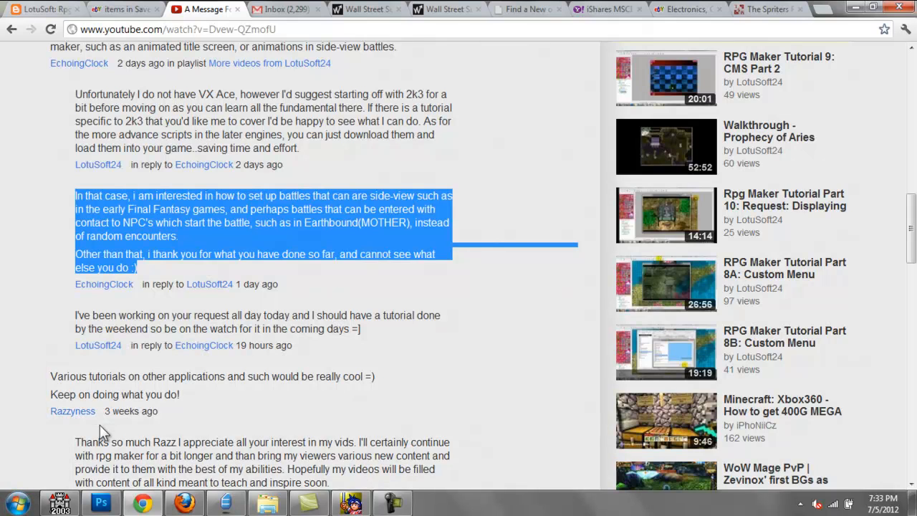
mouse_move(163, 272)
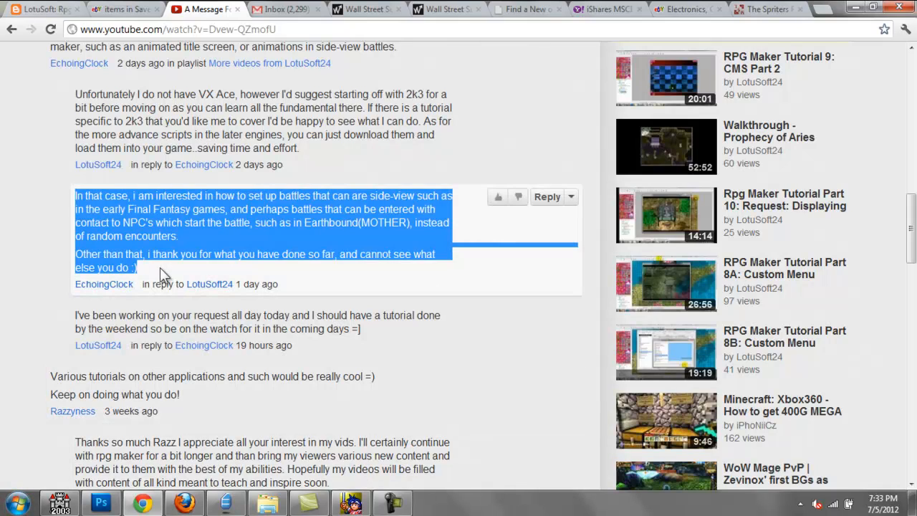
double_click(215, 95)
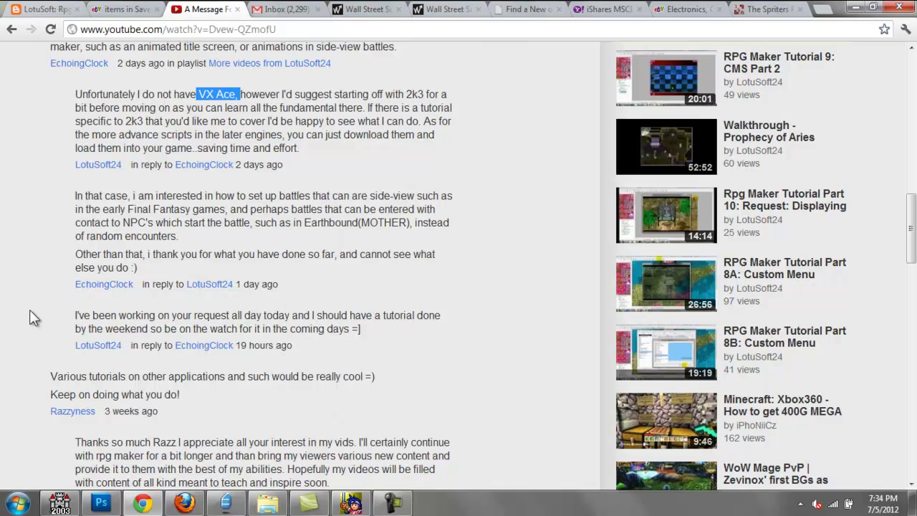
mouse_move(45, 338)
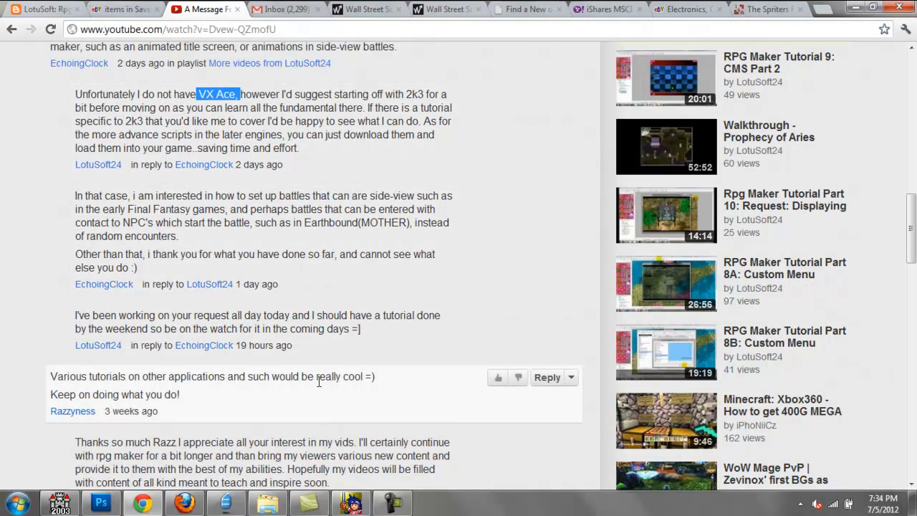
mouse_move(241, 423)
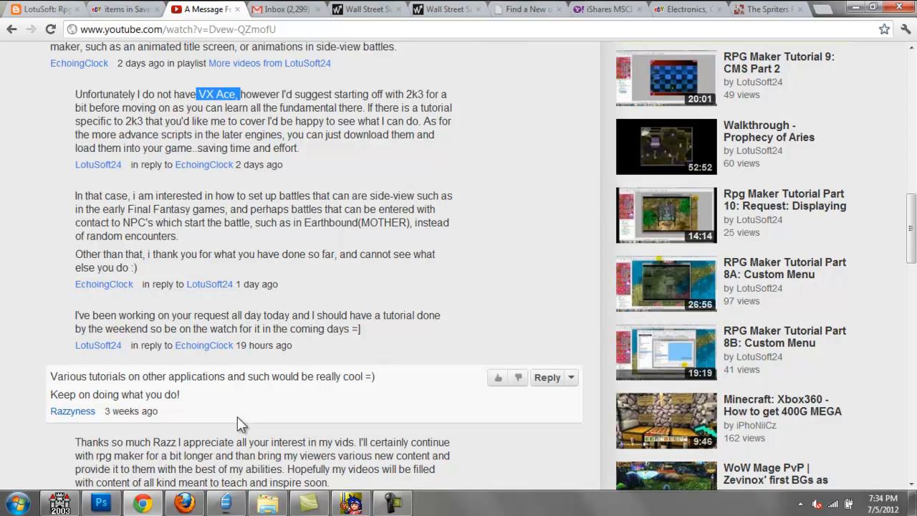
mouse_move(256, 399)
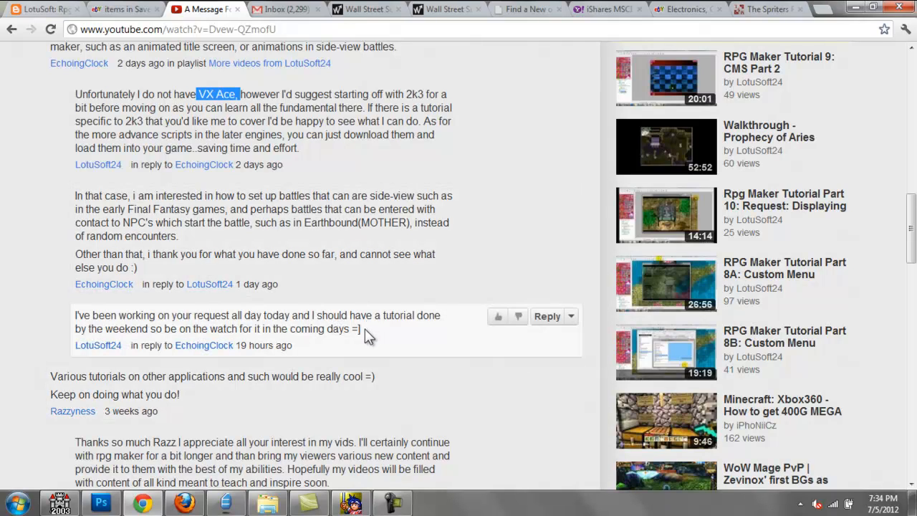
mouse_move(467, 401)
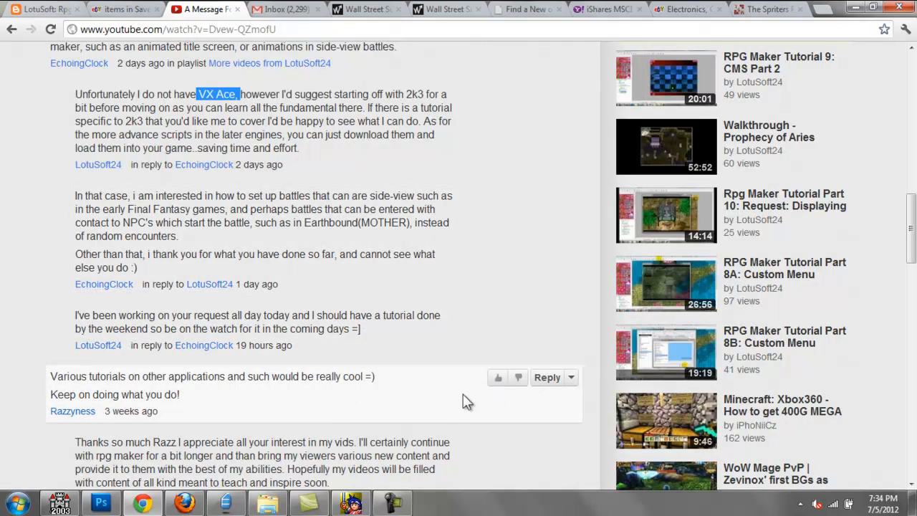
mouse_move(460, 408)
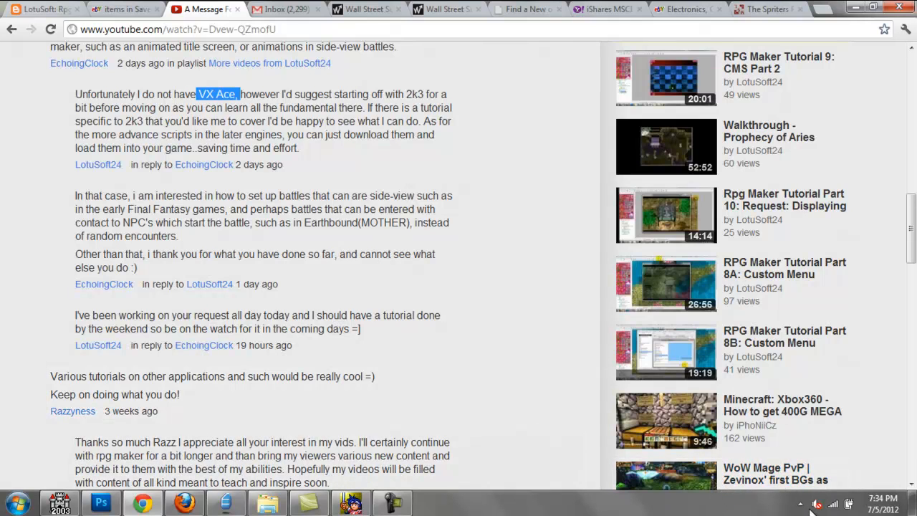
Adjust the system volume and close the running game demo.
left_click(814, 501)
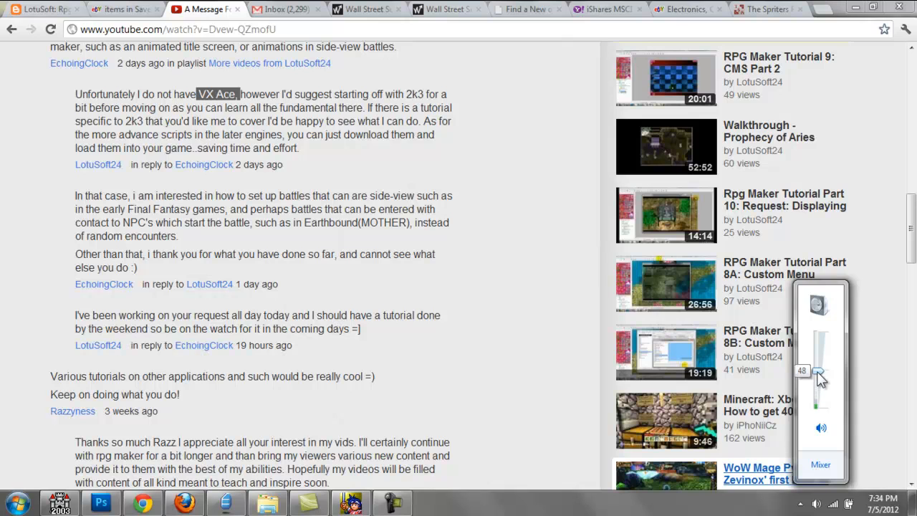
left_click_drag(819, 372, 820, 390)
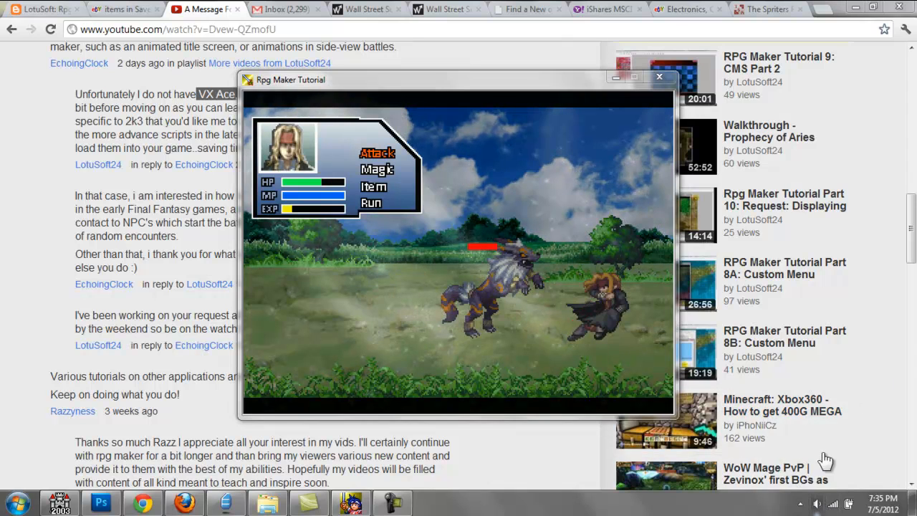
left_click(815, 500)
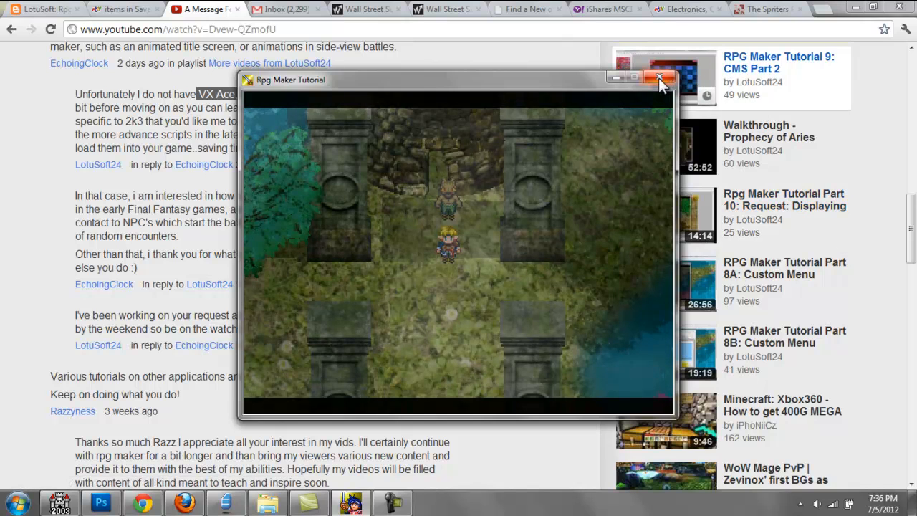
left_click(653, 77)
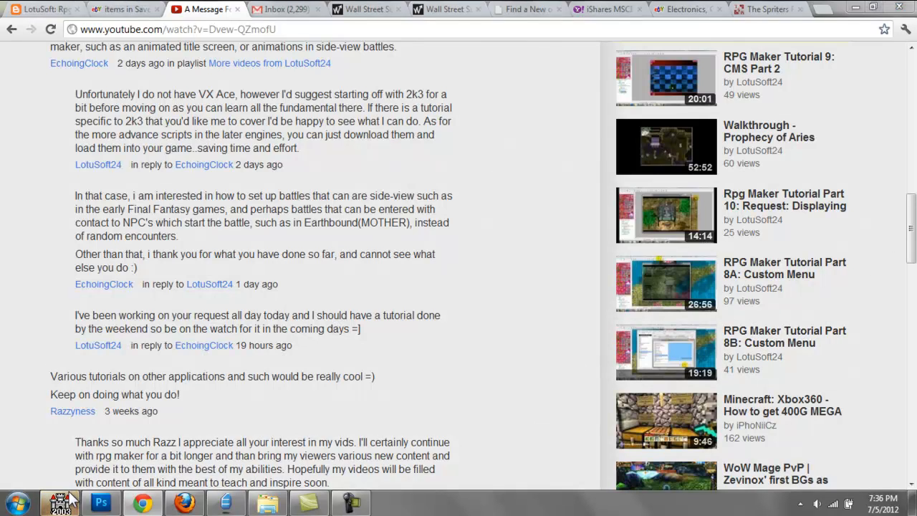
Switch to the RPG Maker 2003 project, then back to the browser with the YouTube comments.
left_click(60, 501)
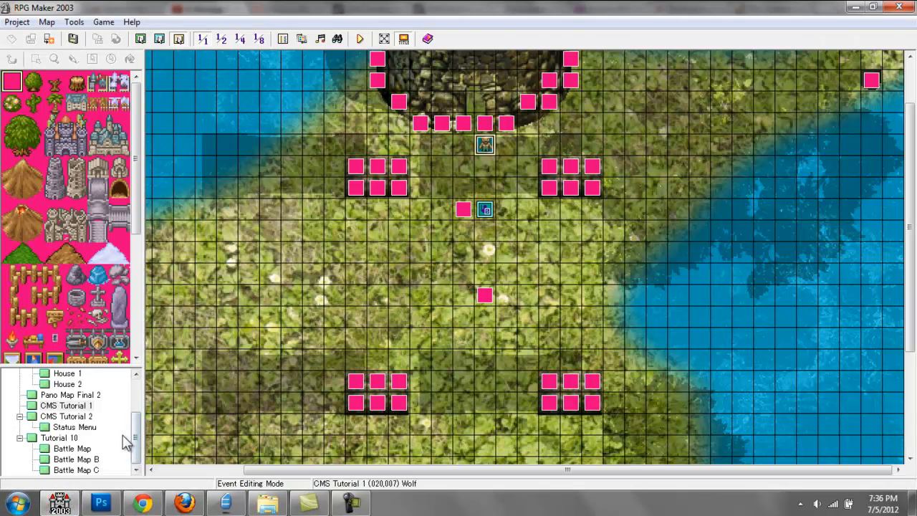
mouse_move(378, 441)
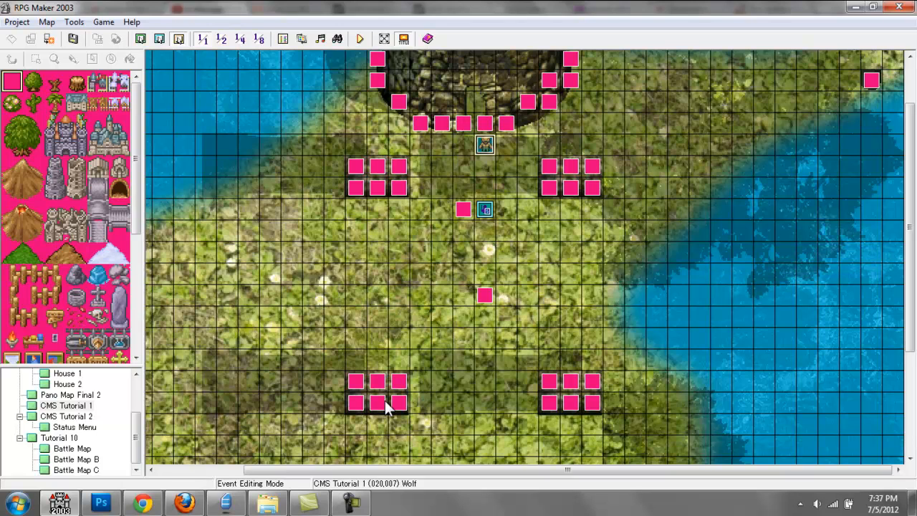
mouse_move(378, 418)
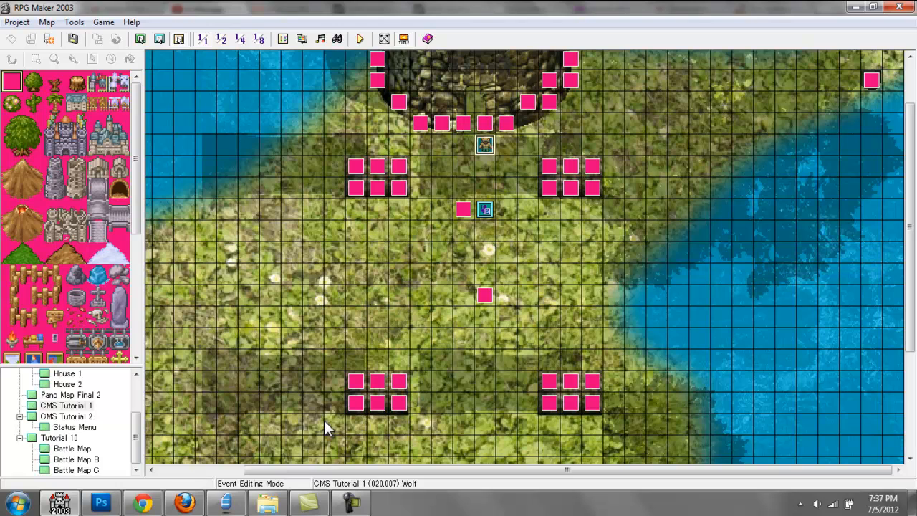
mouse_move(166, 442)
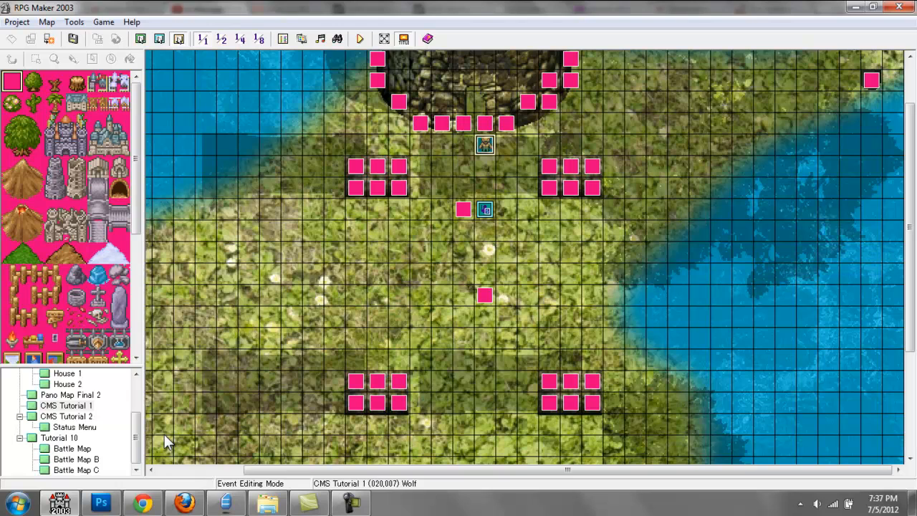
mouse_move(204, 433)
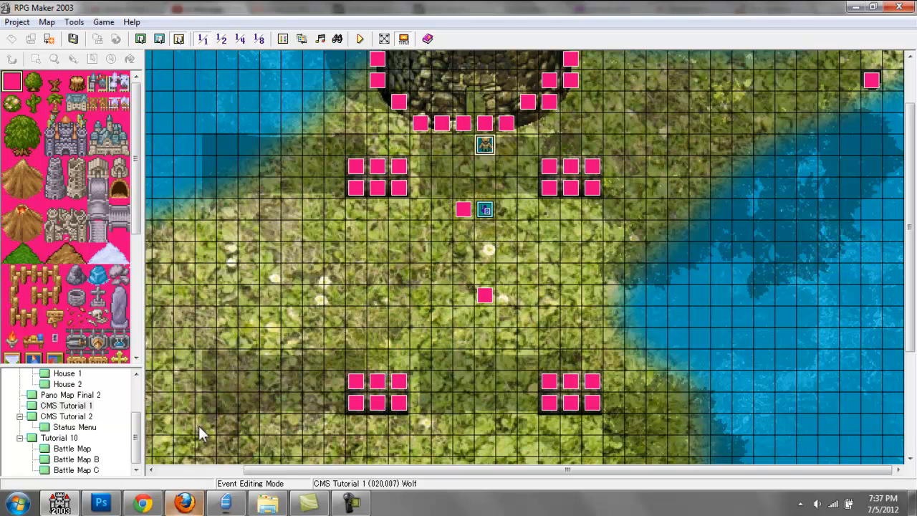
mouse_move(189, 447)
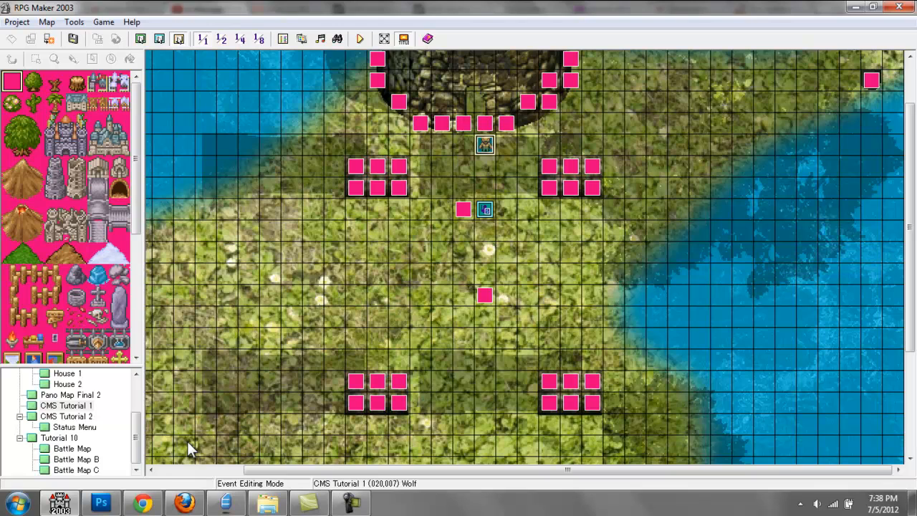
mouse_move(189, 473)
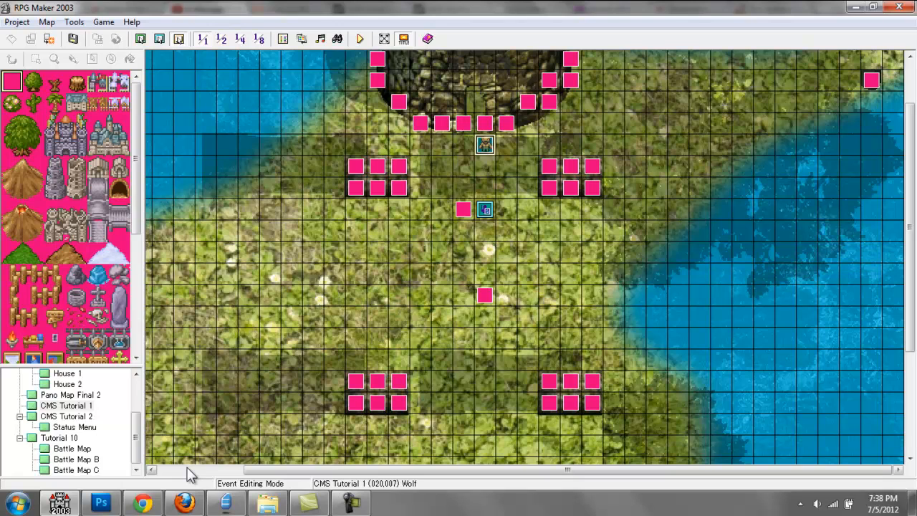
mouse_move(188, 484)
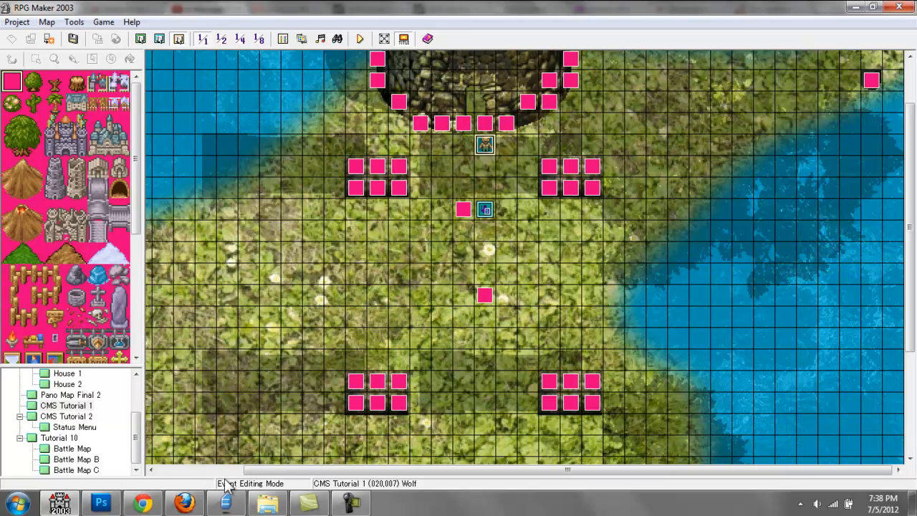
mouse_move(165, 447)
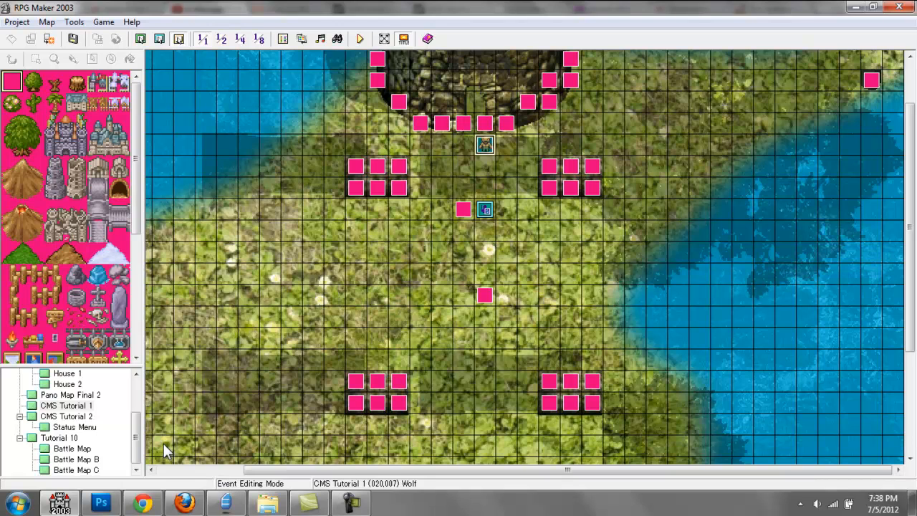
mouse_move(208, 441)
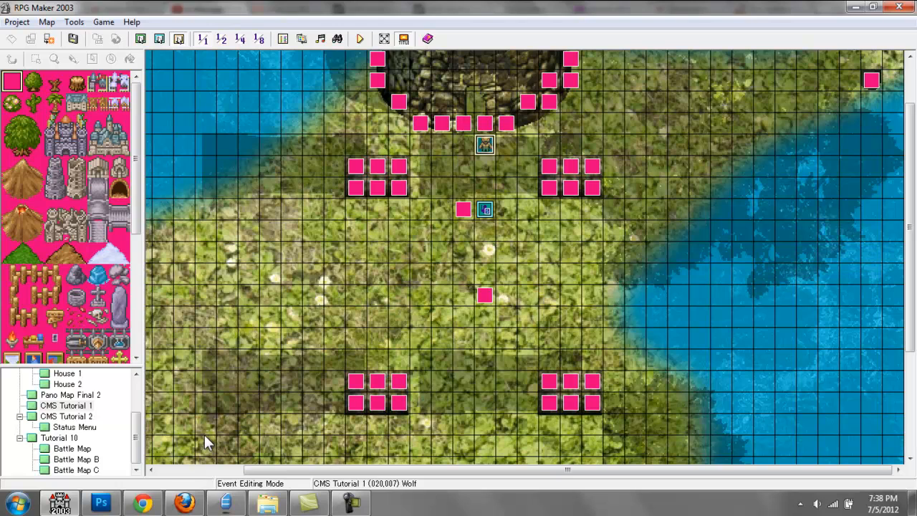
mouse_move(201, 433)
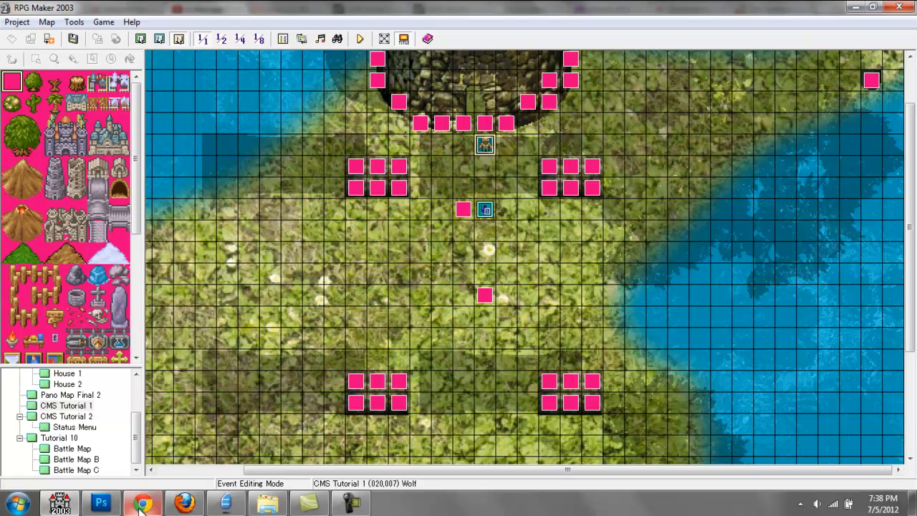
left_click(138, 501)
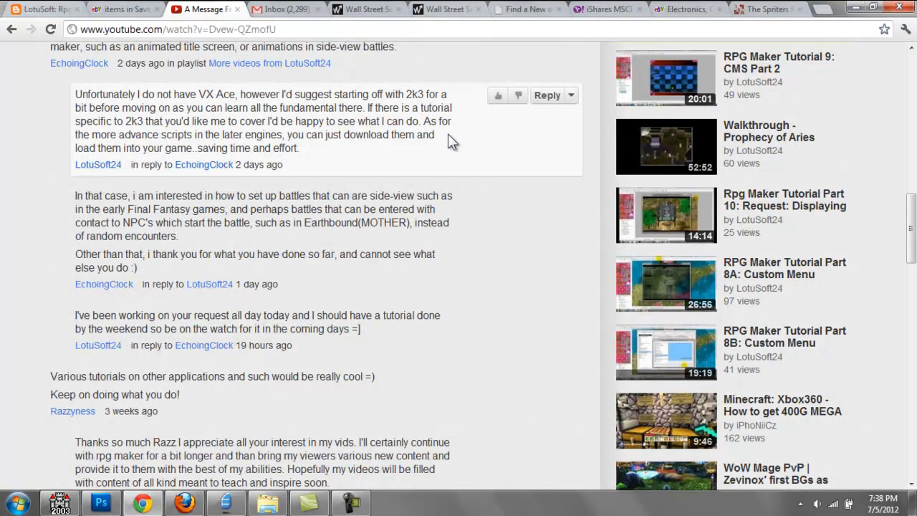
Show the Shining Force 2 Gyan sprite sheet page and bring up the image's save options.
left_click(767, 9)
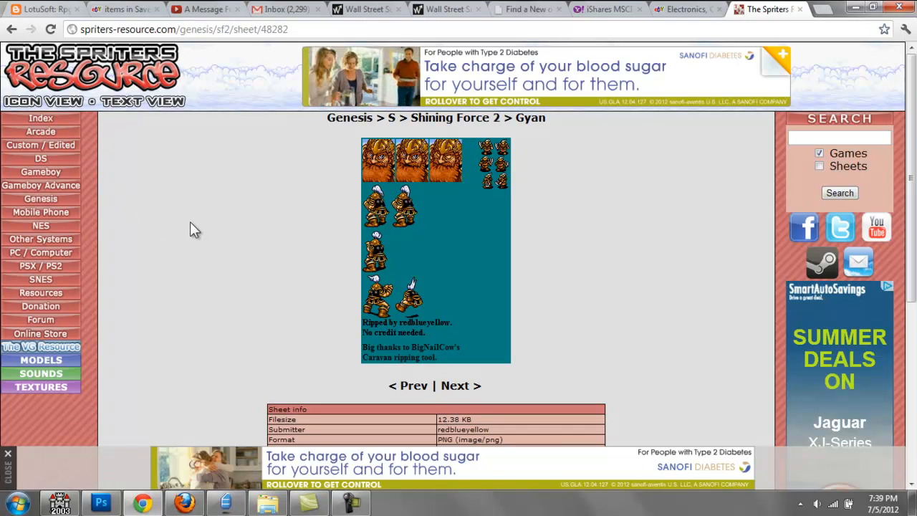
mouse_move(183, 247)
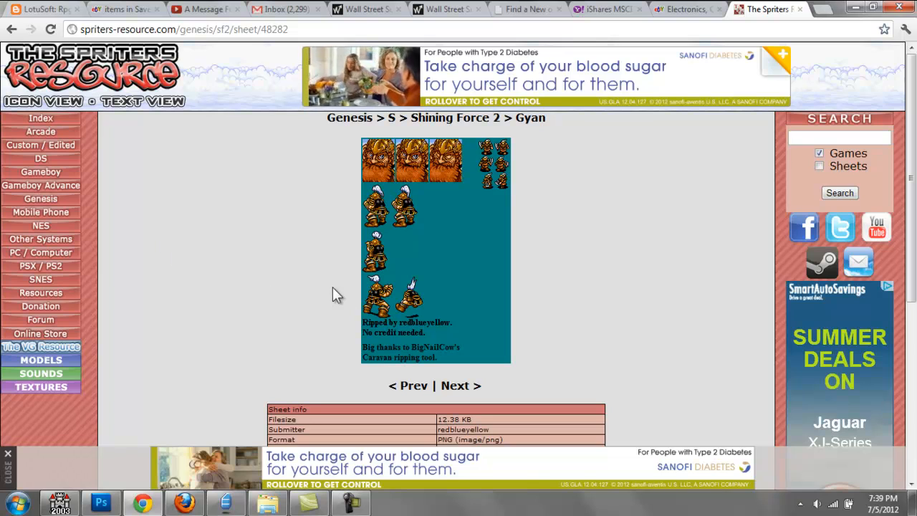
mouse_move(412, 369)
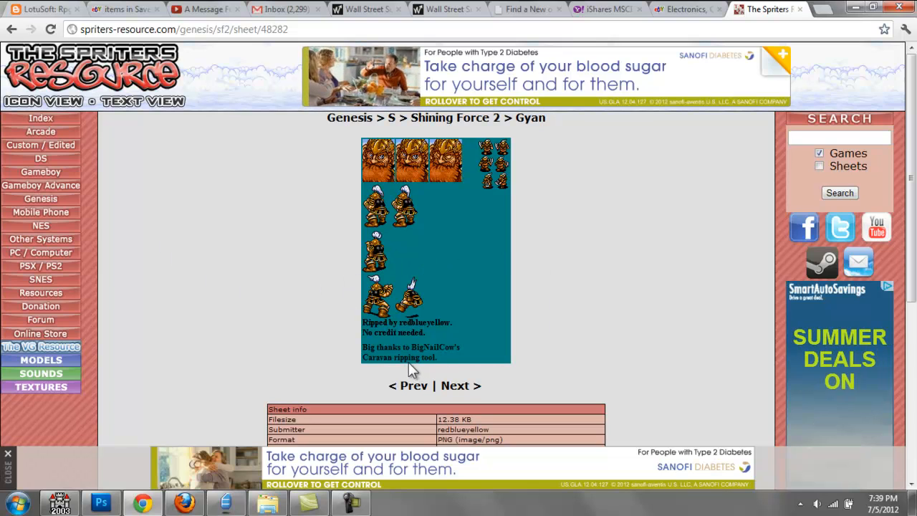
mouse_move(349, 326)
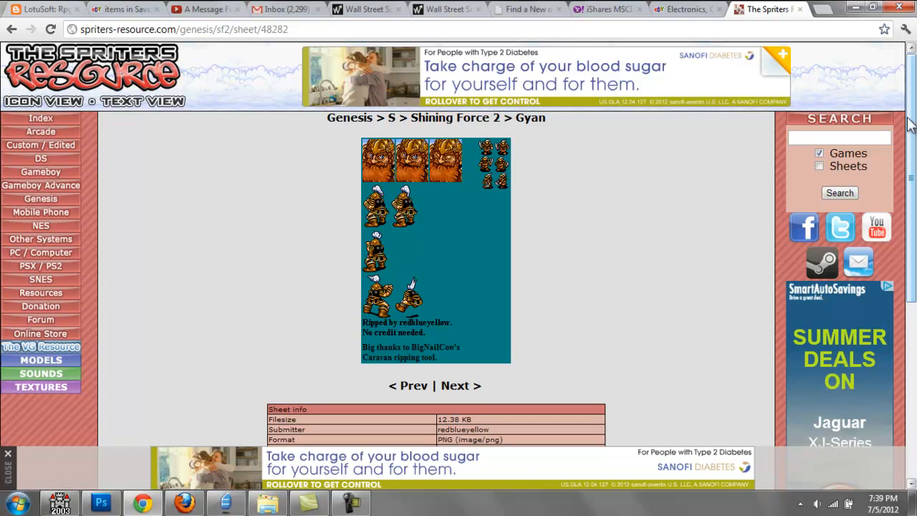
mouse_move(614, 129)
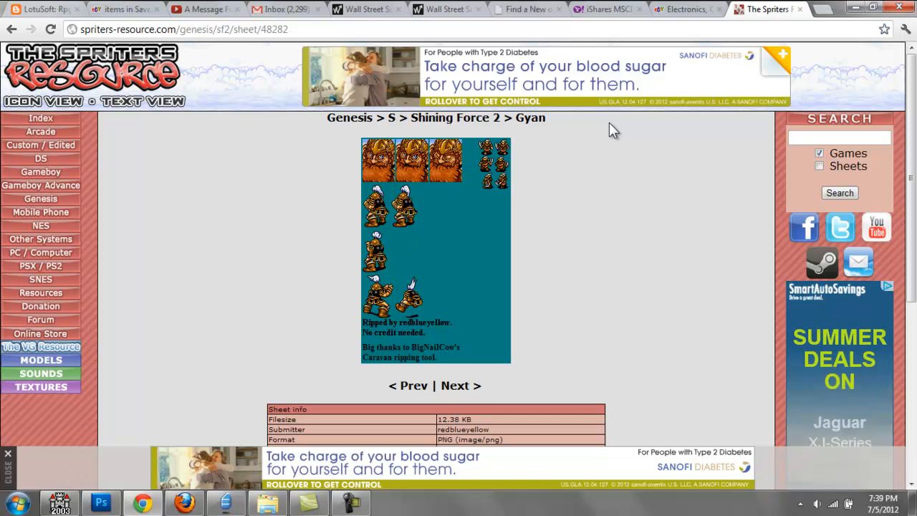
mouse_move(555, 189)
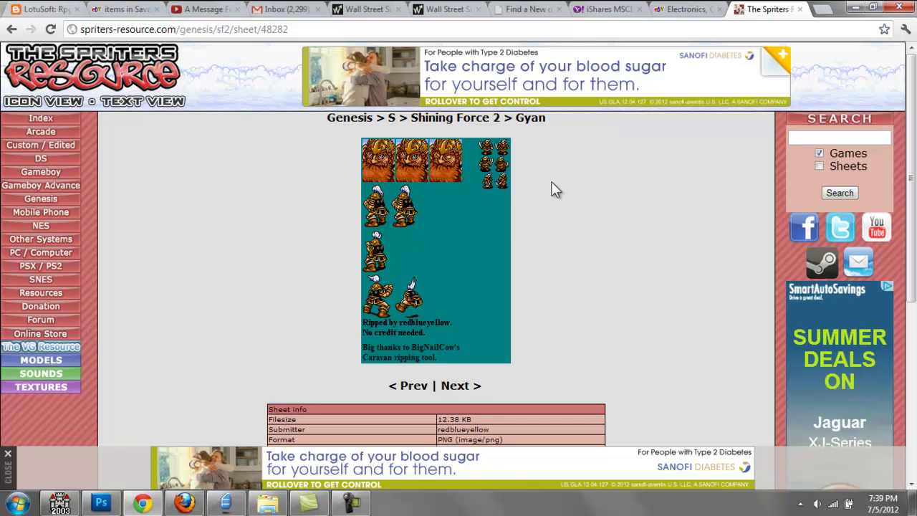
right_click(426, 222)
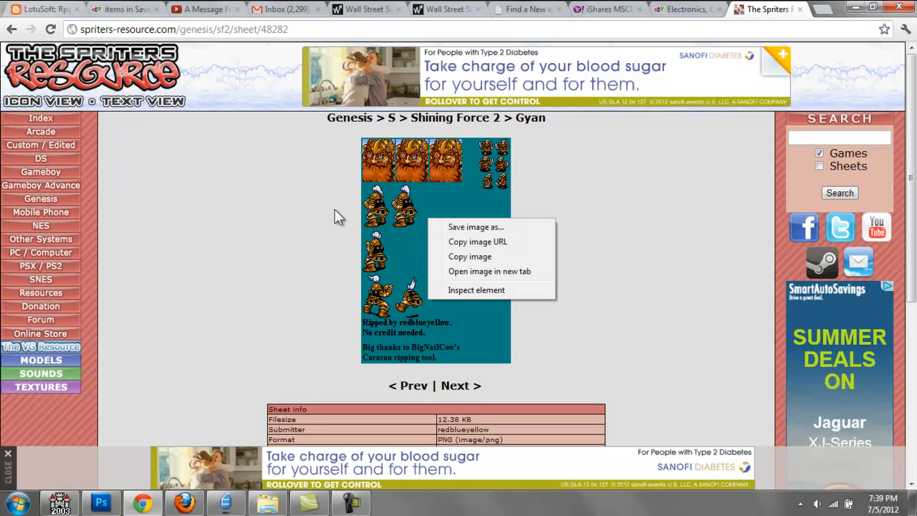
mouse_move(491, 257)
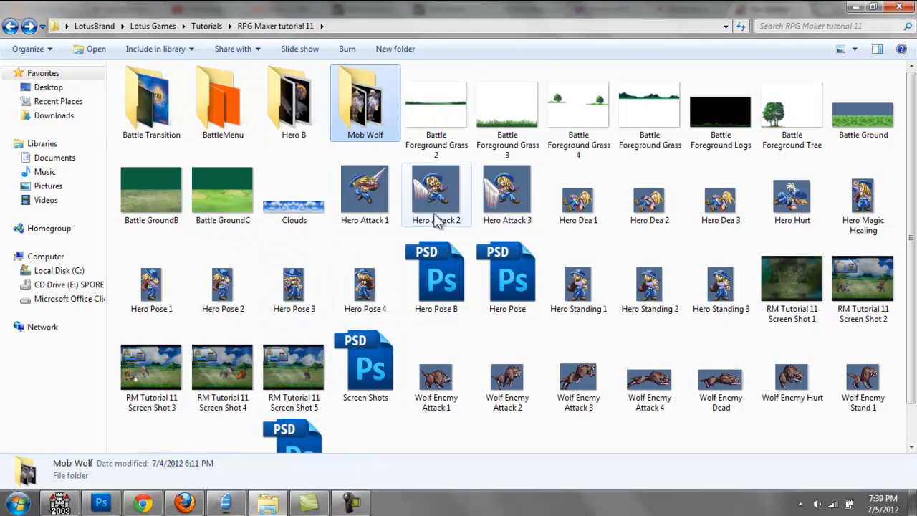
mouse_move(327, 307)
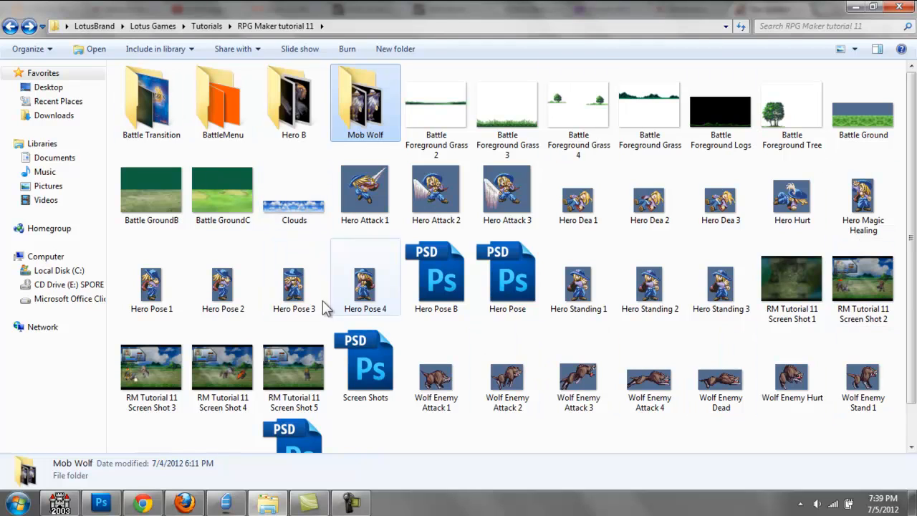
left_click(364, 193)
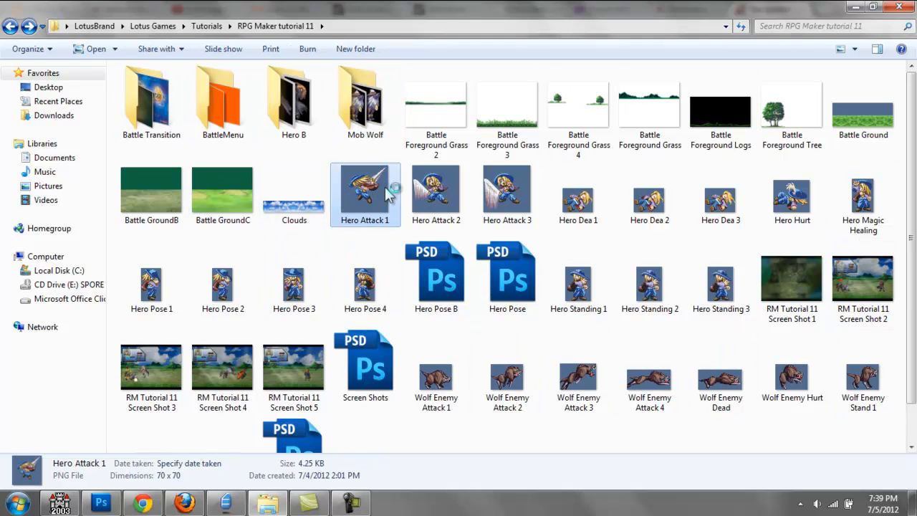
double_click(365, 189)
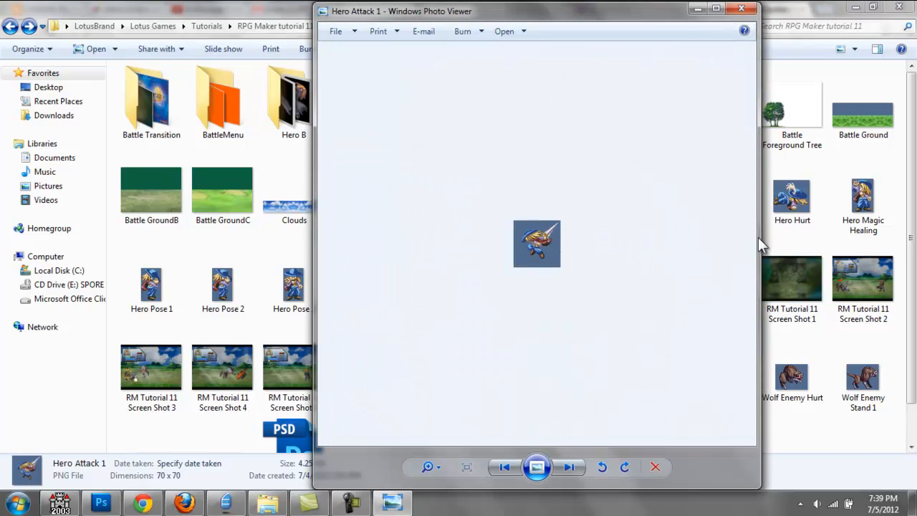
left_click(568, 467)
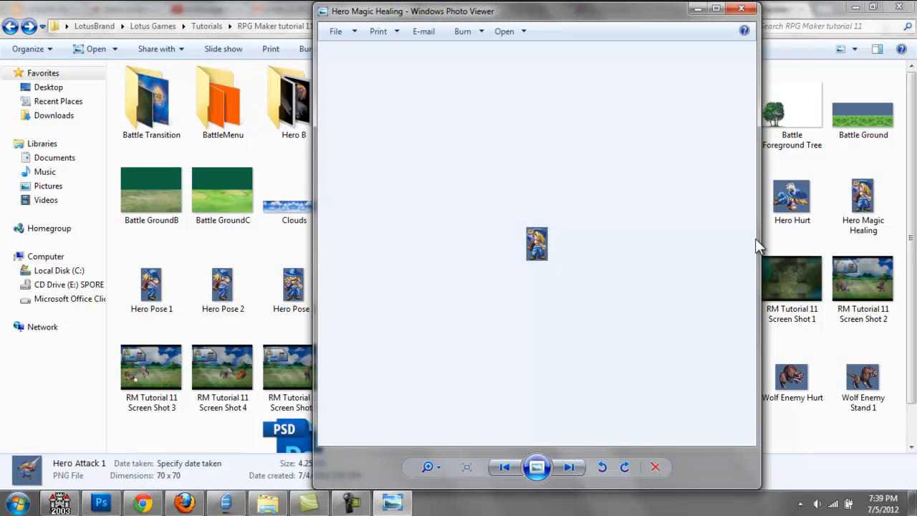
left_click(569, 467)
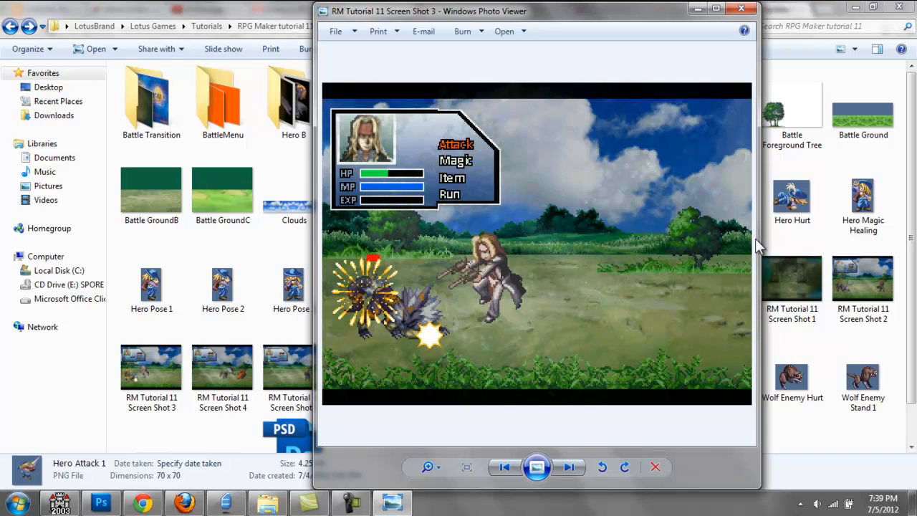
left_click(568, 467)
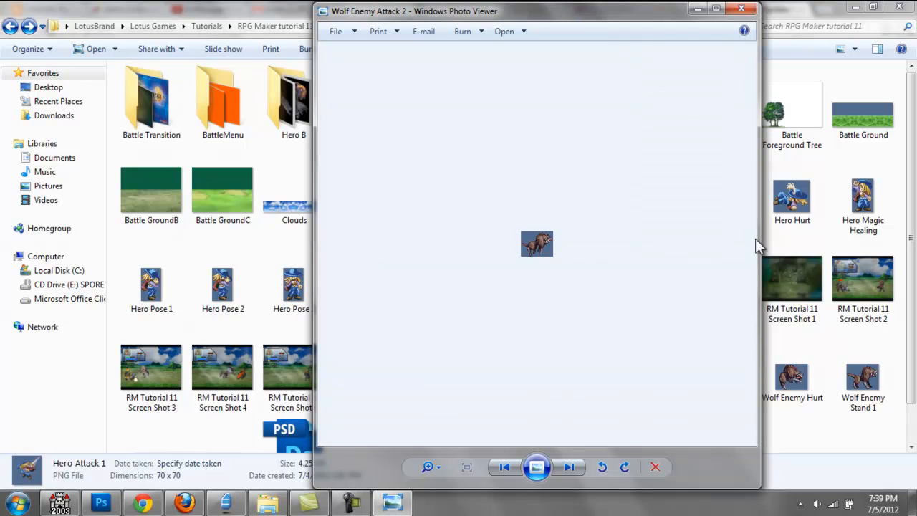
left_click(569, 467)
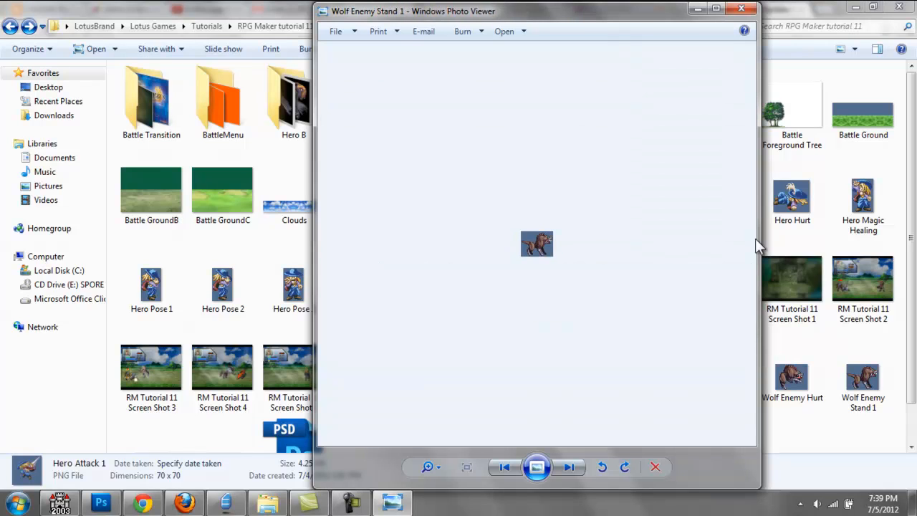
left_click(569, 467)
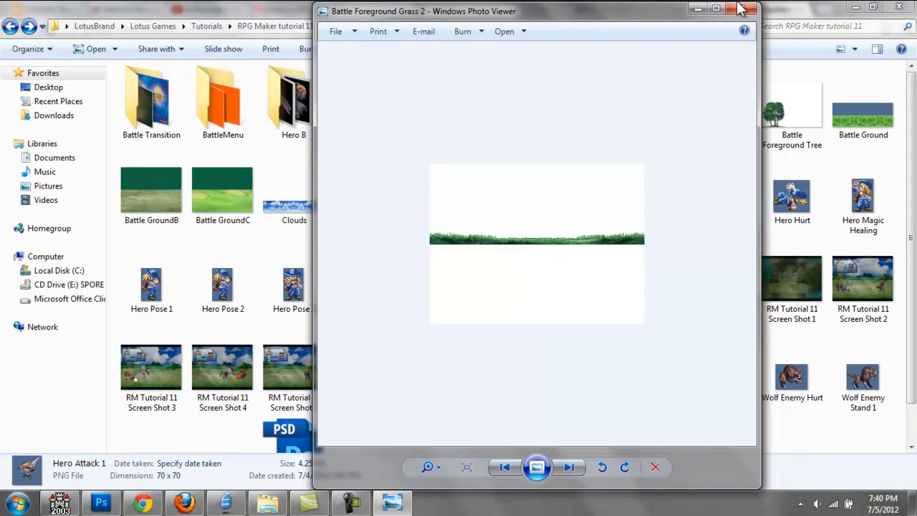
left_click(739, 6)
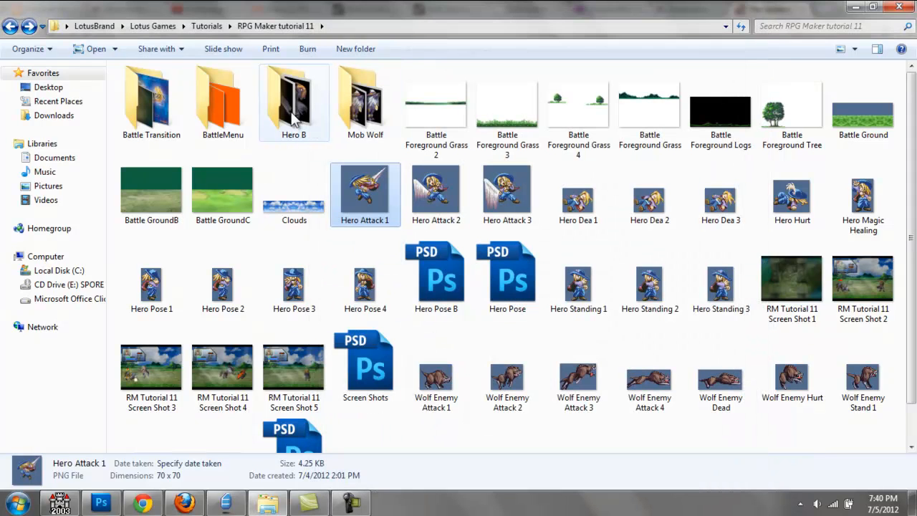
double_click(293, 101)
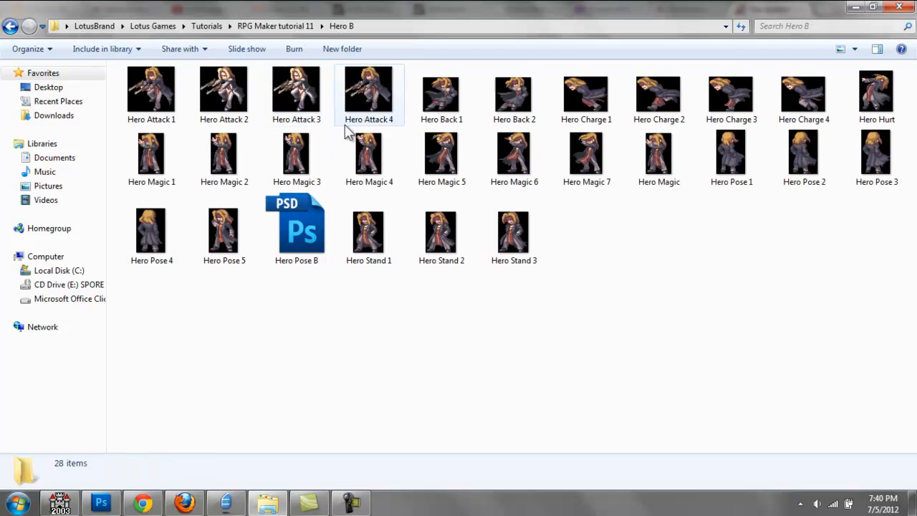
left_click(152, 89)
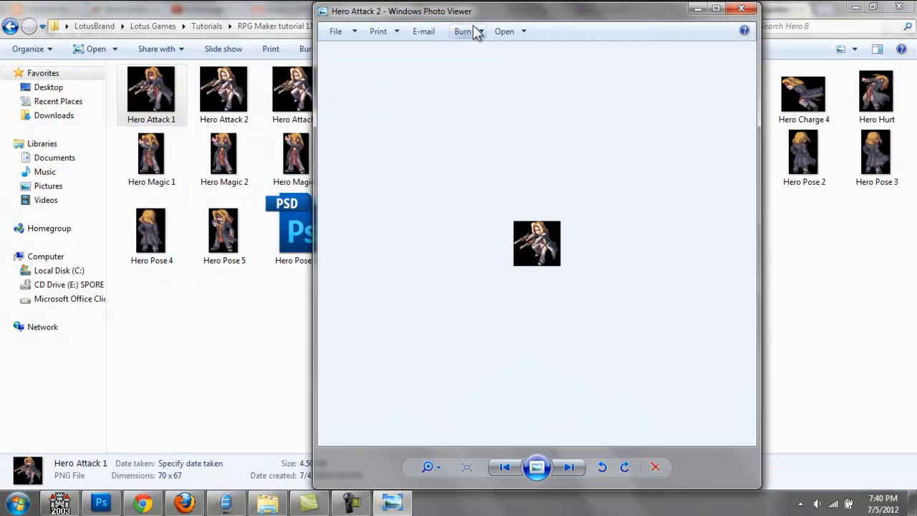
left_click(568, 467)
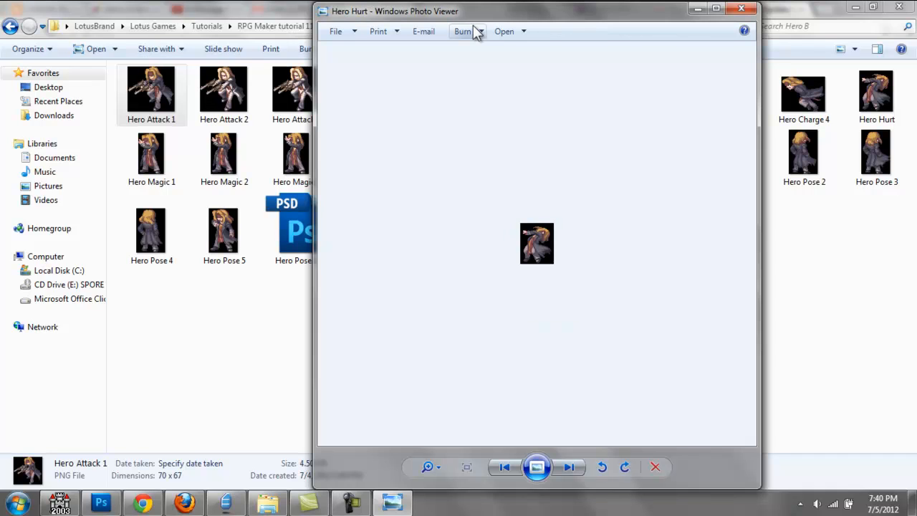
left_click(568, 467)
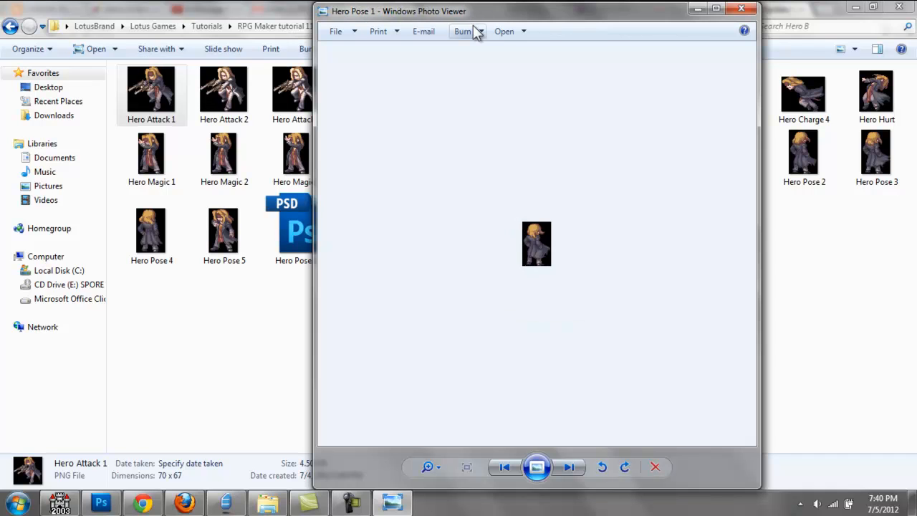
left_click(567, 467)
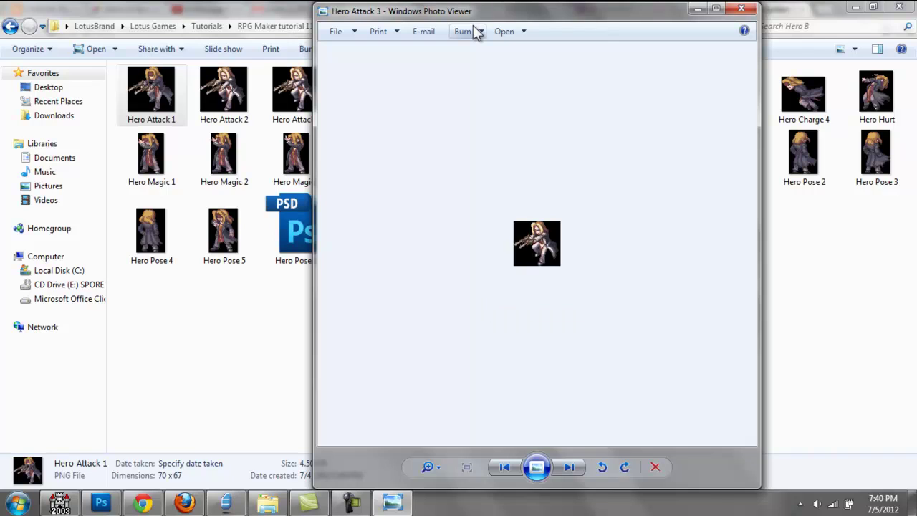
left_click(568, 467)
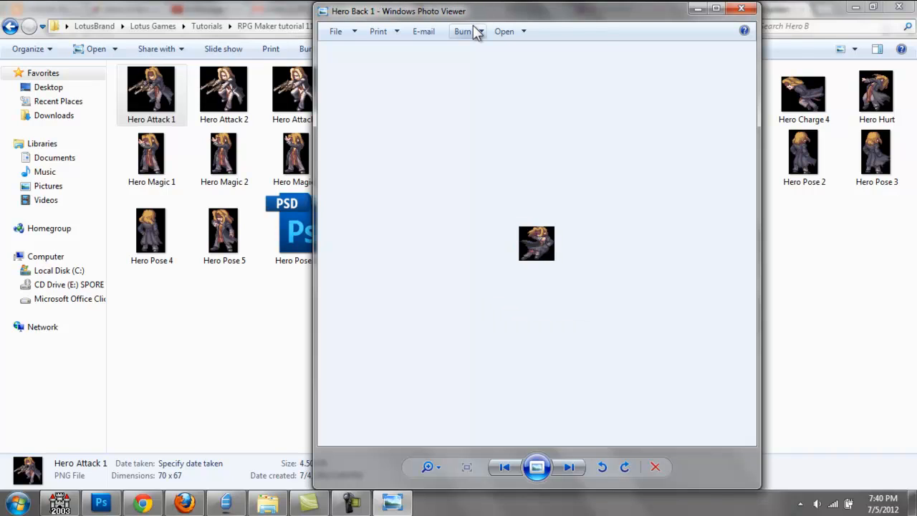
left_click(568, 467)
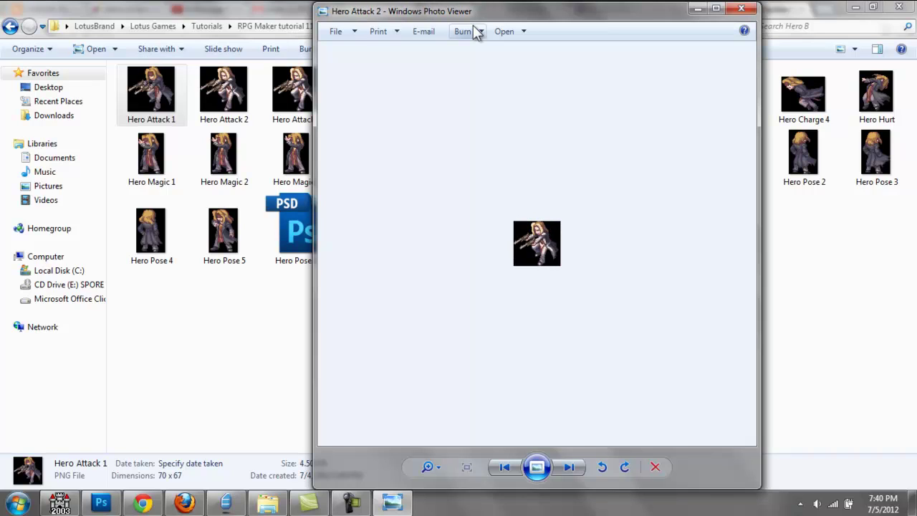
left_click(567, 466)
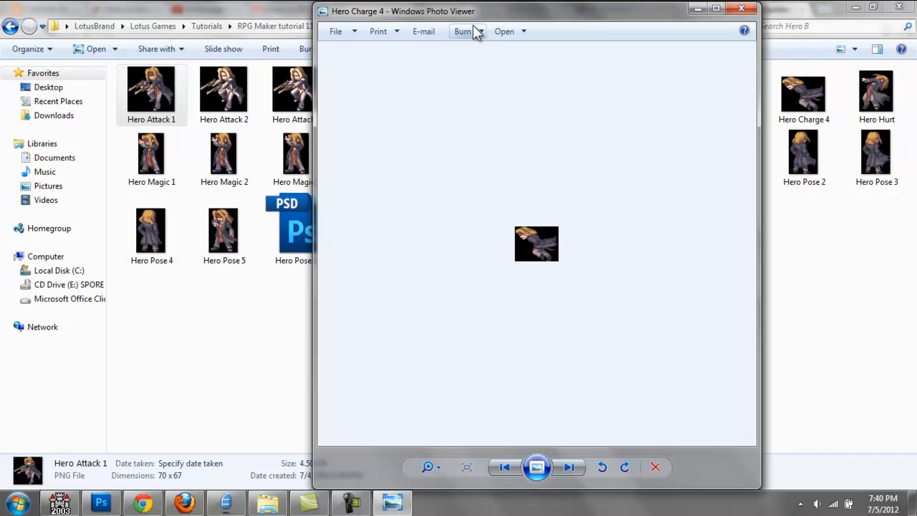
left_click(568, 467)
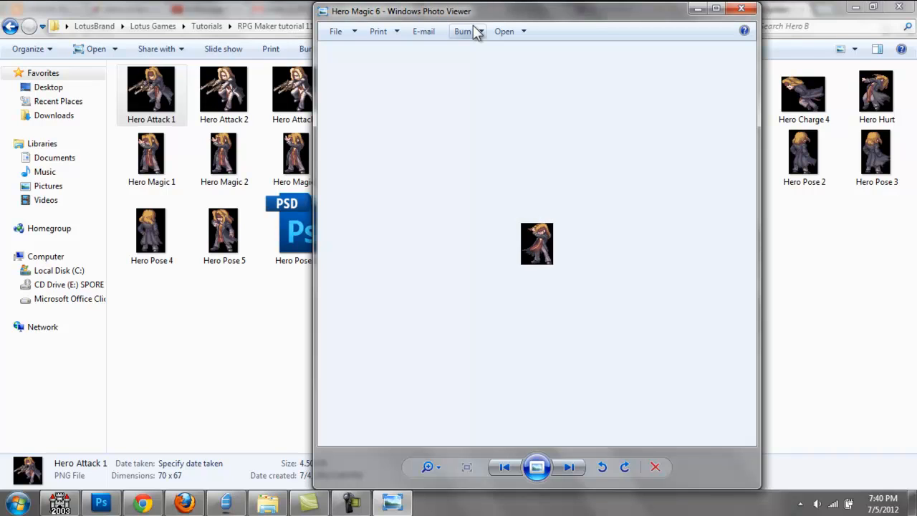
left_click(570, 467)
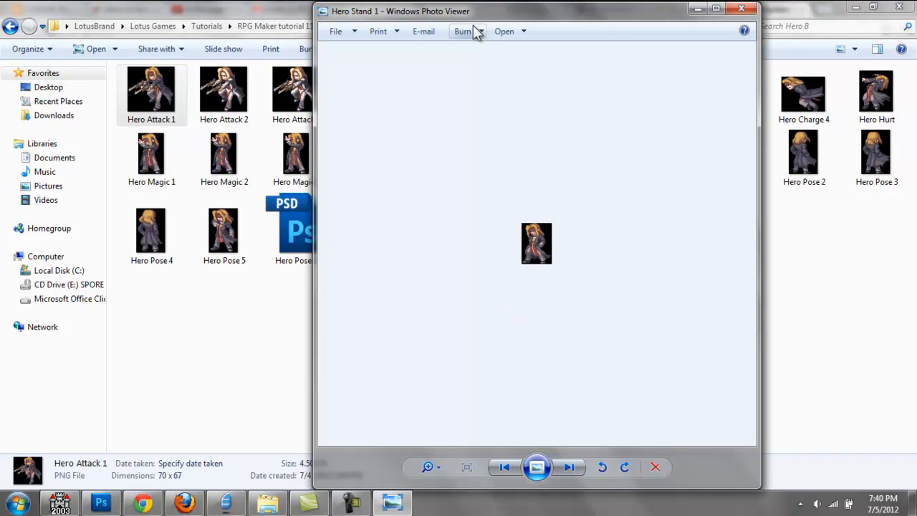
left_click(570, 466)
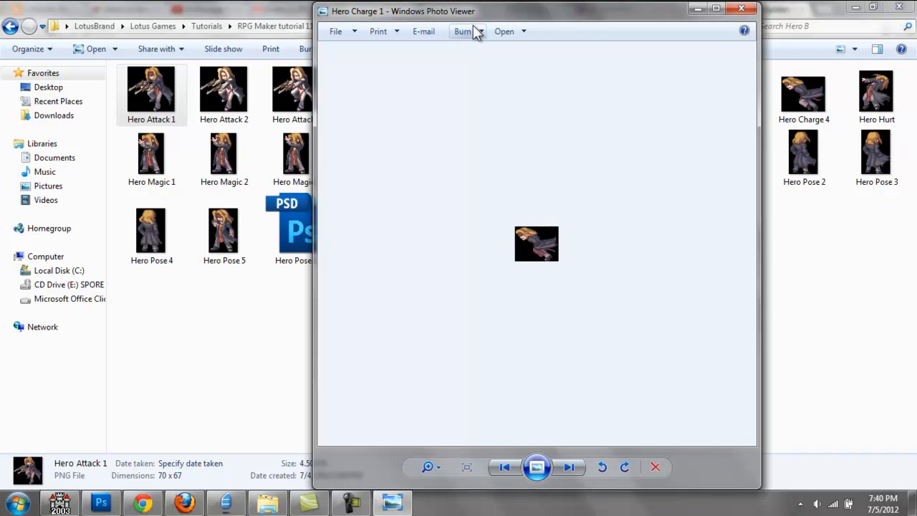
left_click(759, 9)
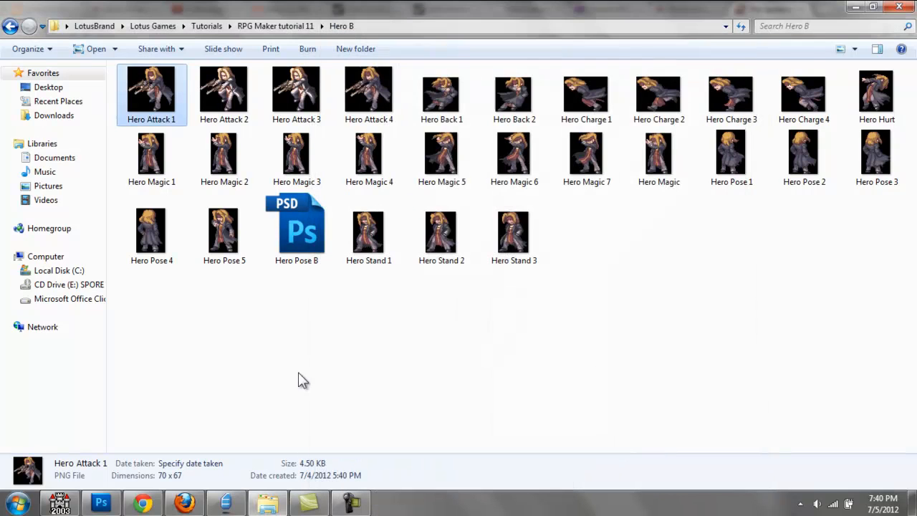
mouse_move(167, 97)
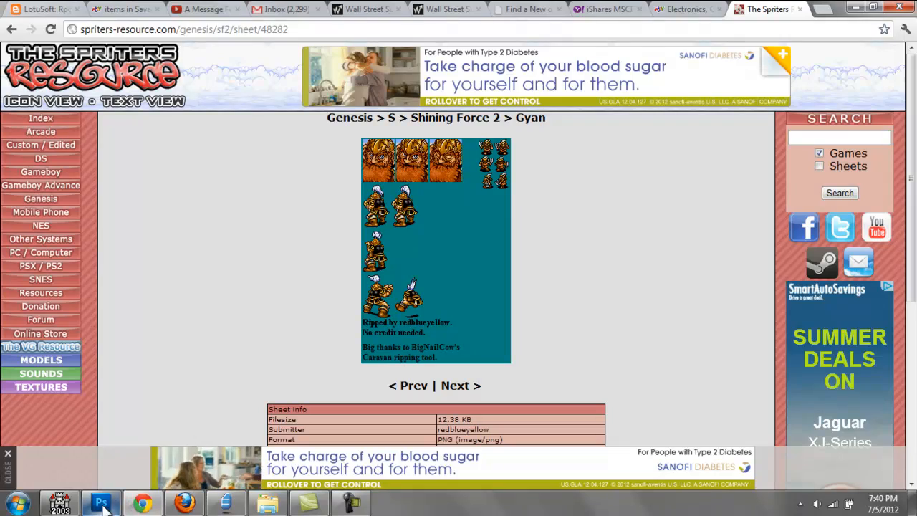
Switch from Chrome to Photoshop.
left_click(99, 501)
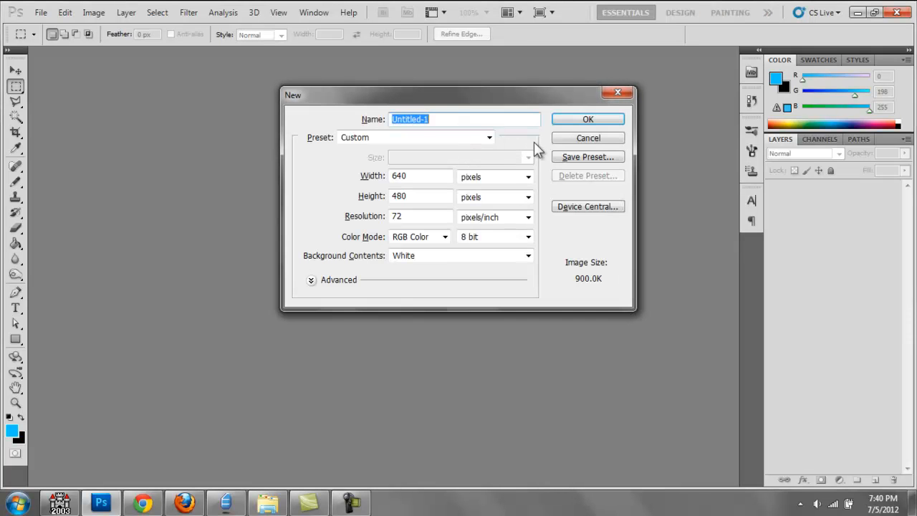
Create a new blank white 640×480 document, Untitled-1.
left_click(587, 119)
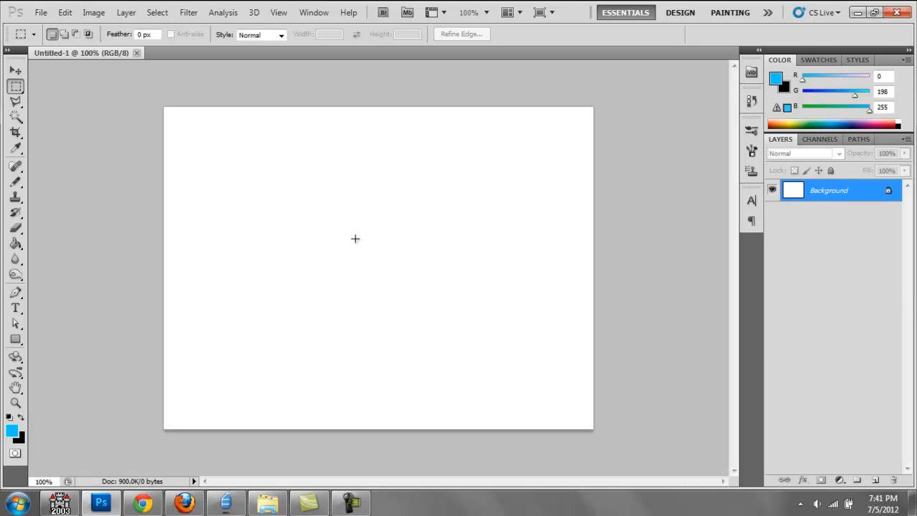
mouse_move(355, 242)
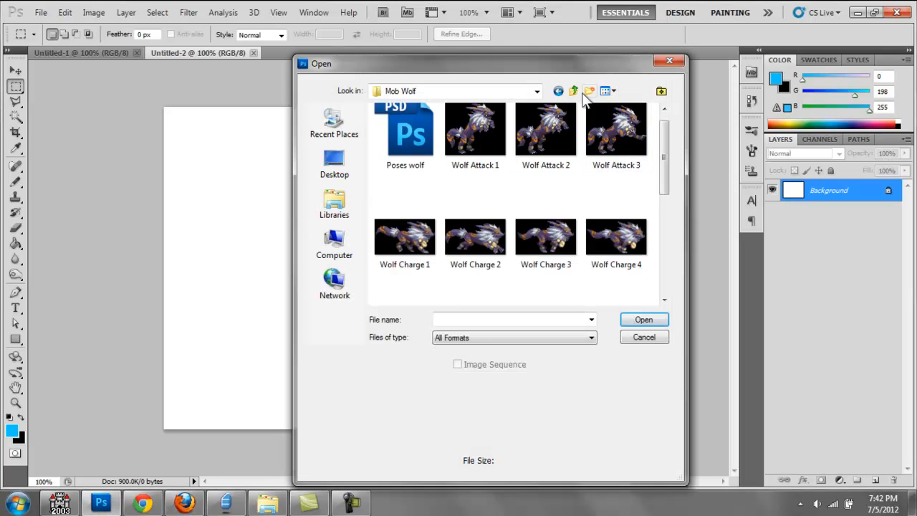
Open the gyan sprite sheet from the RPG Maker tutorial 11 folder and close the blank Untitled-2.
left_click(573, 92)
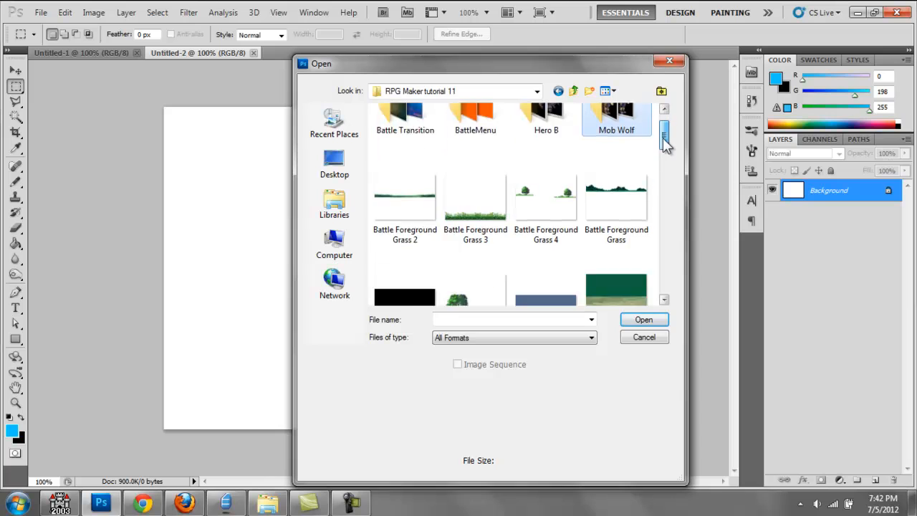
scroll("down", 3)
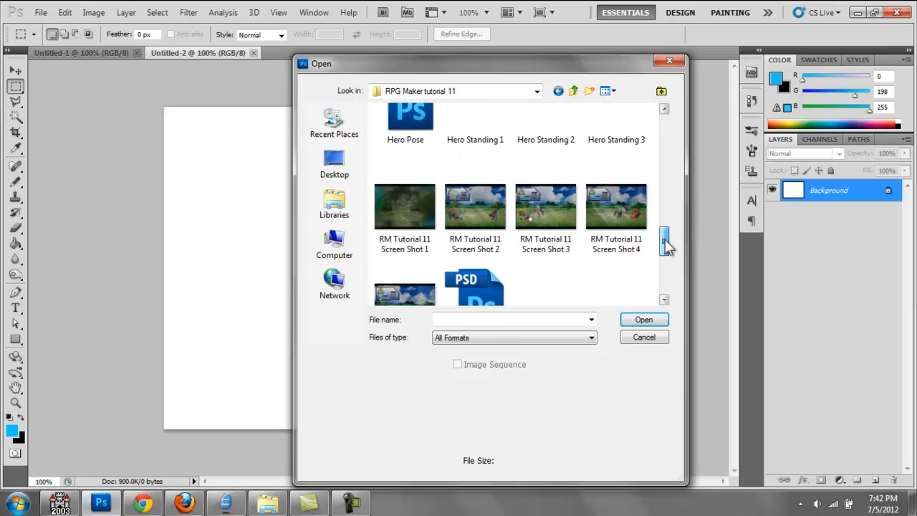
scroll("down", 3)
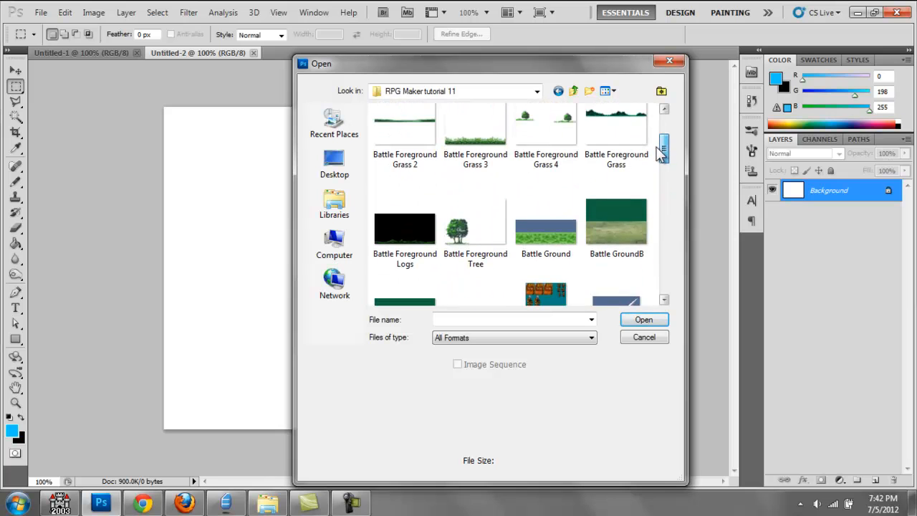
left_click(544, 188)
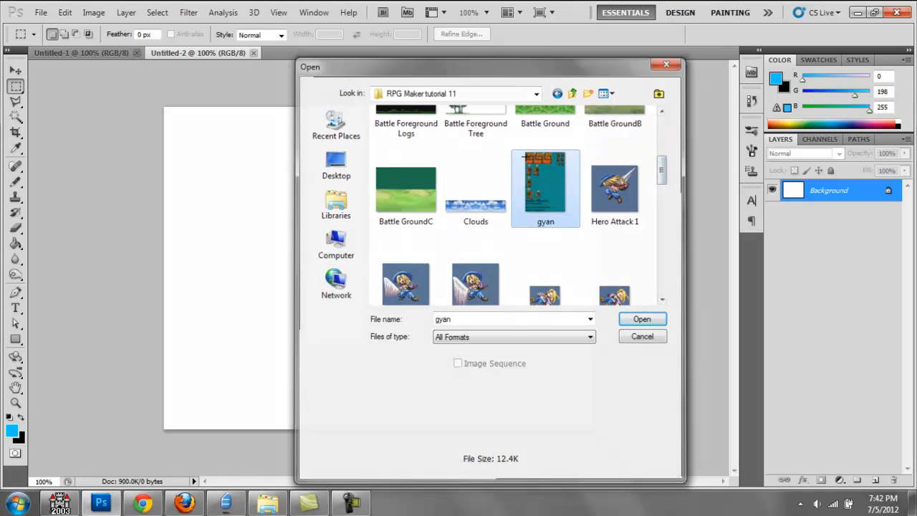
left_click(642, 318)
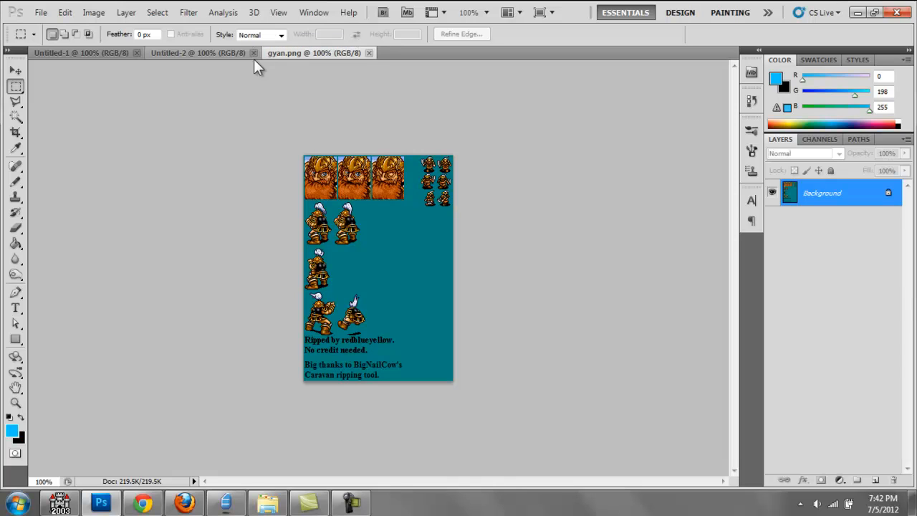
left_click(252, 52)
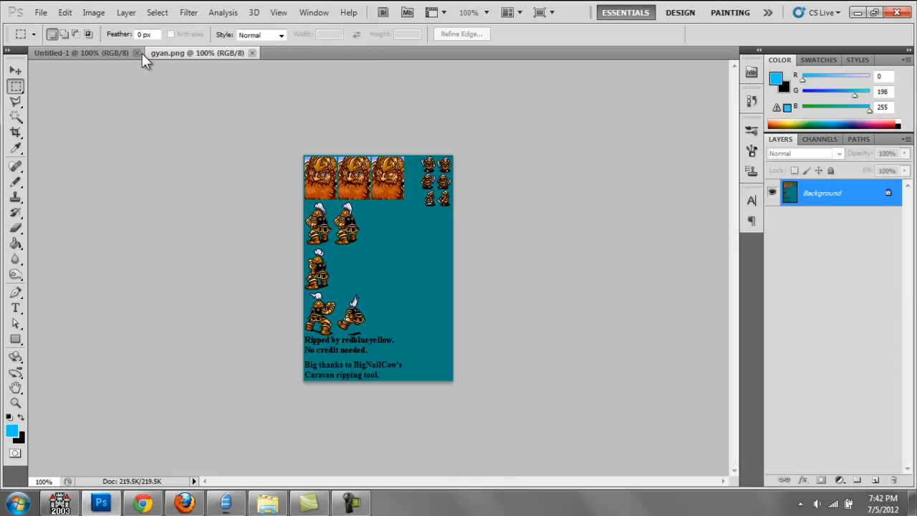
Close Untitled-1 and marquee-select the first armoured Gyan sprite on the sheet.
left_click(136, 51)
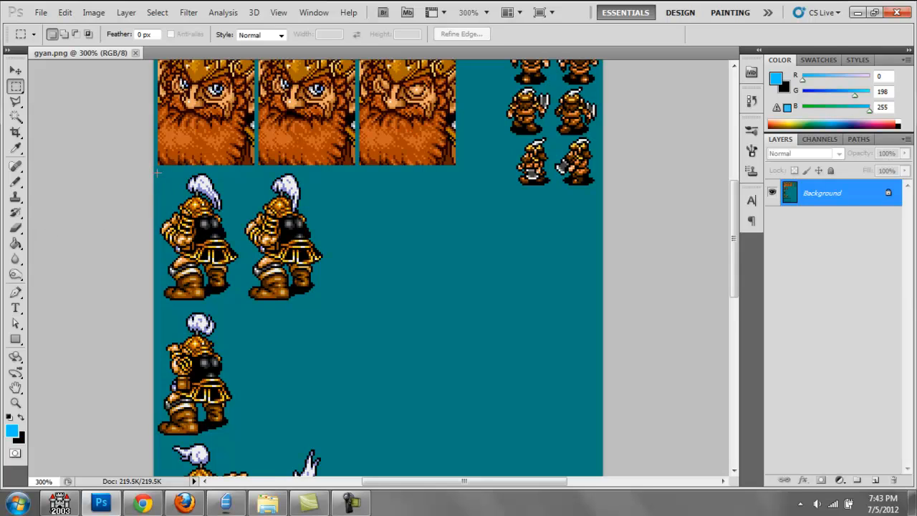
left_click_drag(156, 172, 183, 204)
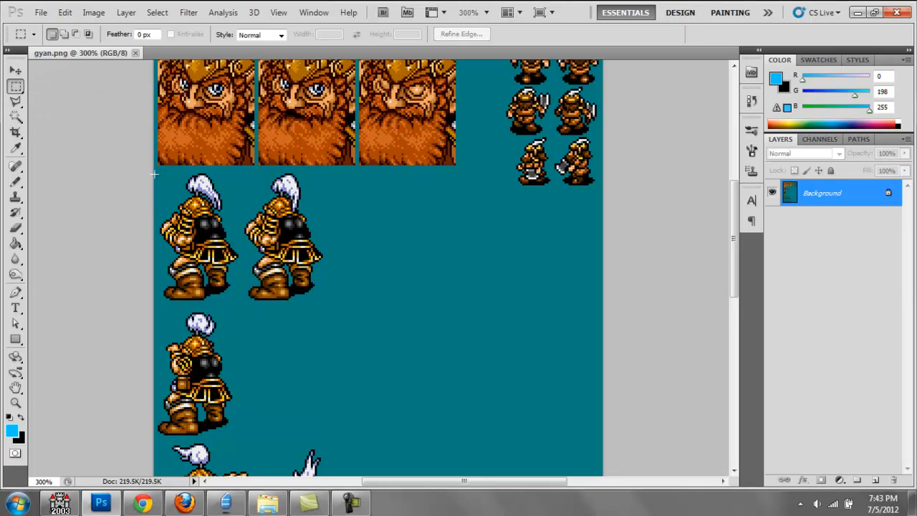
left_click_drag(158, 174, 229, 283)
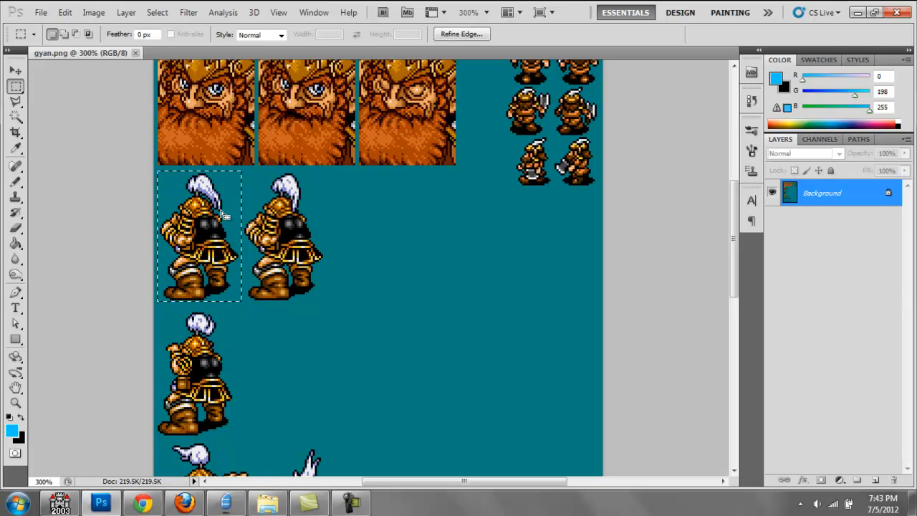
mouse_move(364, 180)
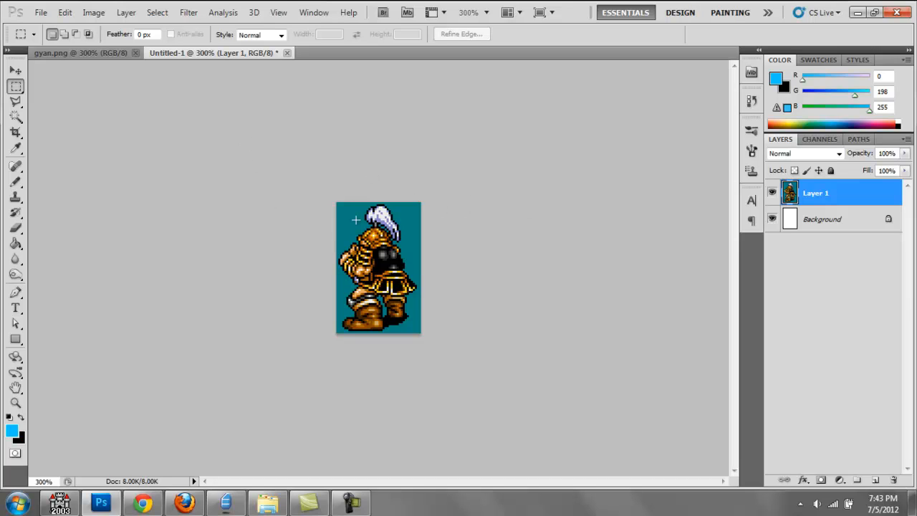
mouse_move(98, 95)
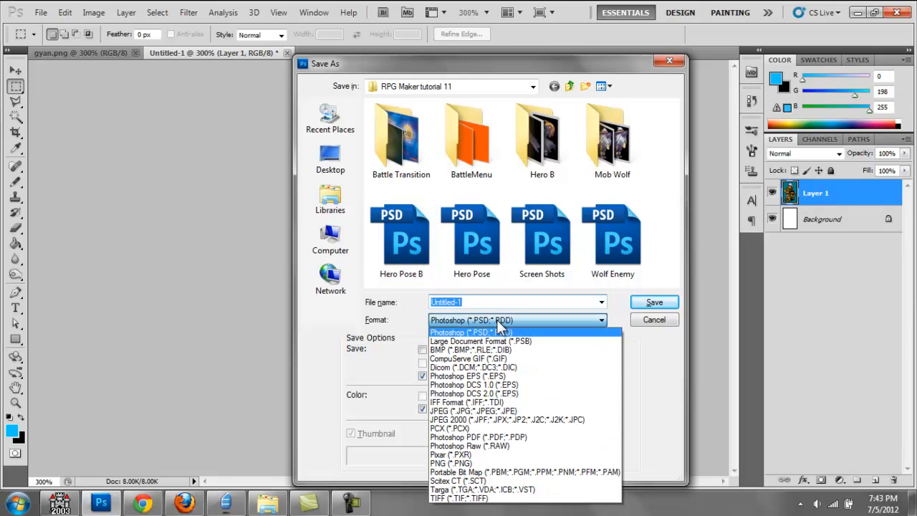
Cancel saving, then flatten the sprite image and convert it to Indexed Color with a 16-colour palette.
left_click(449, 463)
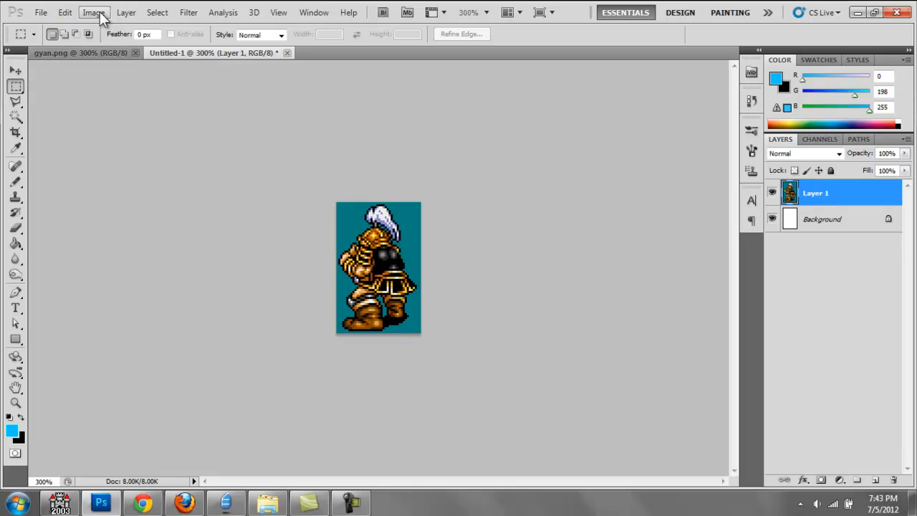
left_click(91, 11)
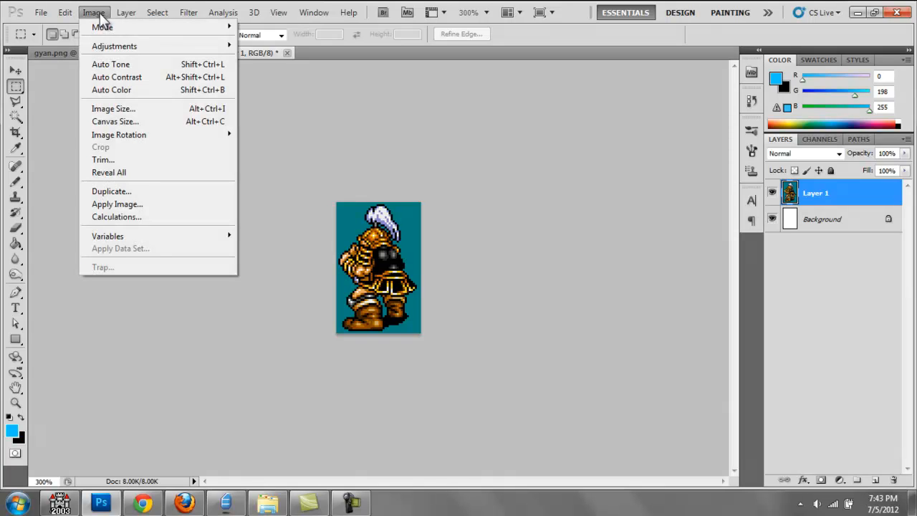
mouse_move(107, 26)
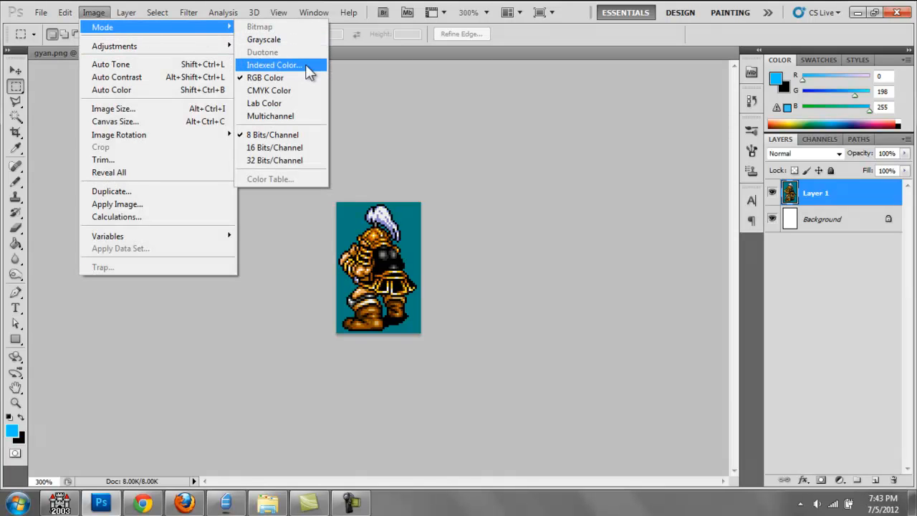
left_click(275, 64)
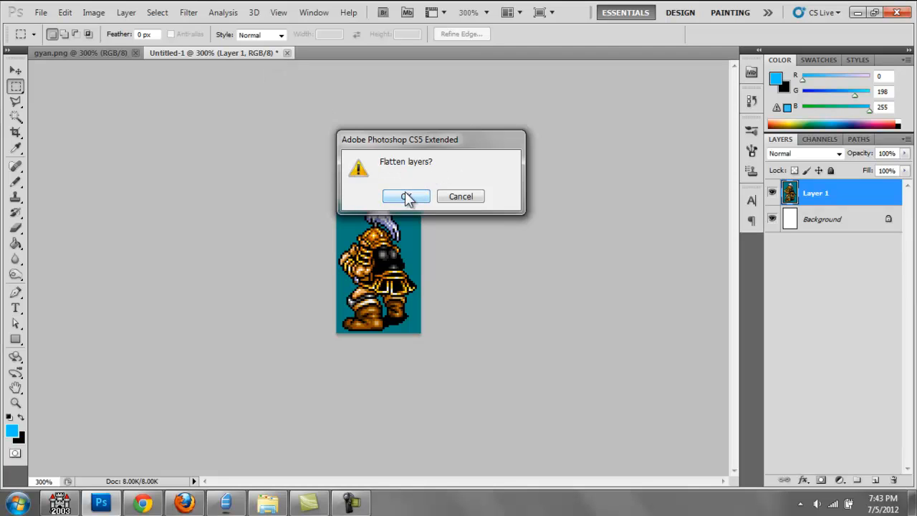
left_click(407, 197)
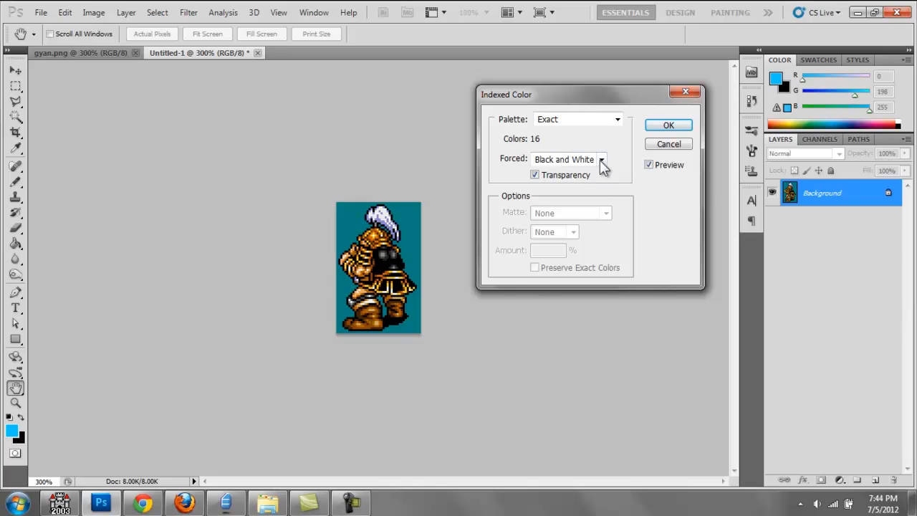
left_click(667, 125)
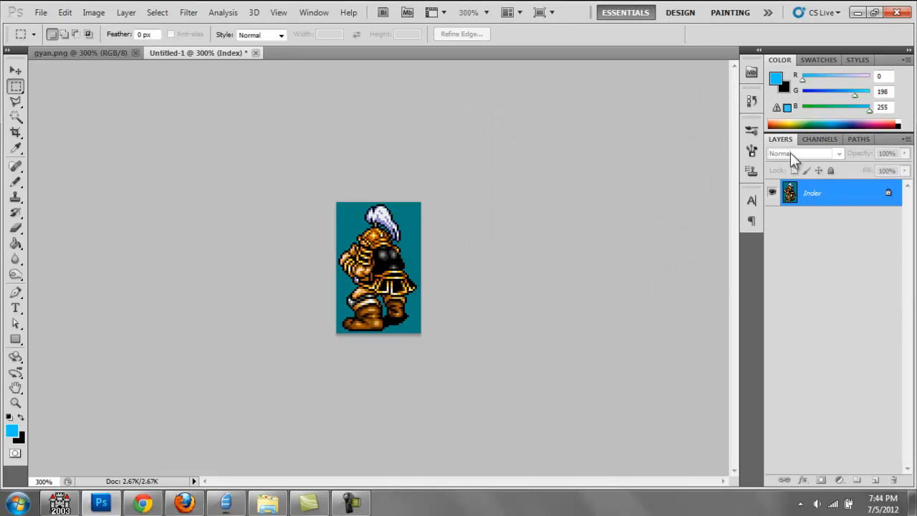
Bring up Save As for the knight sprite and dismiss it without saving.
double_click(807, 195)
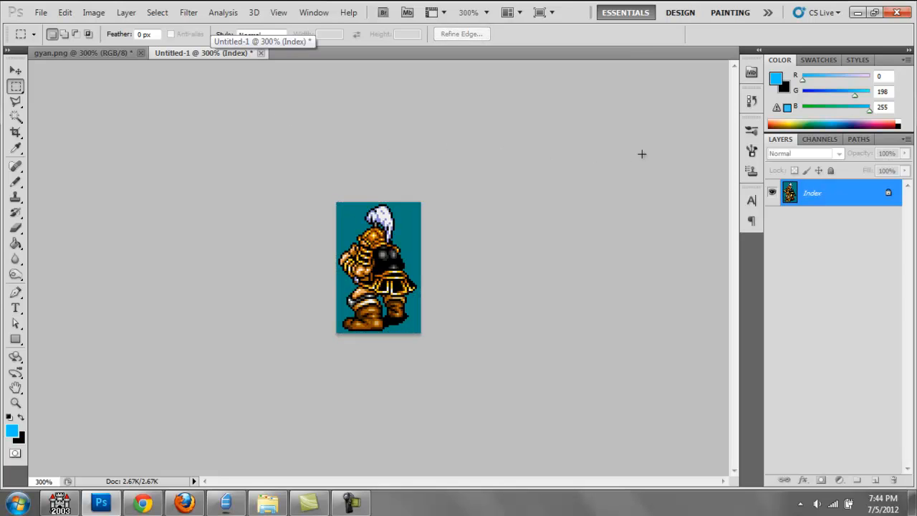
mouse_move(530, 195)
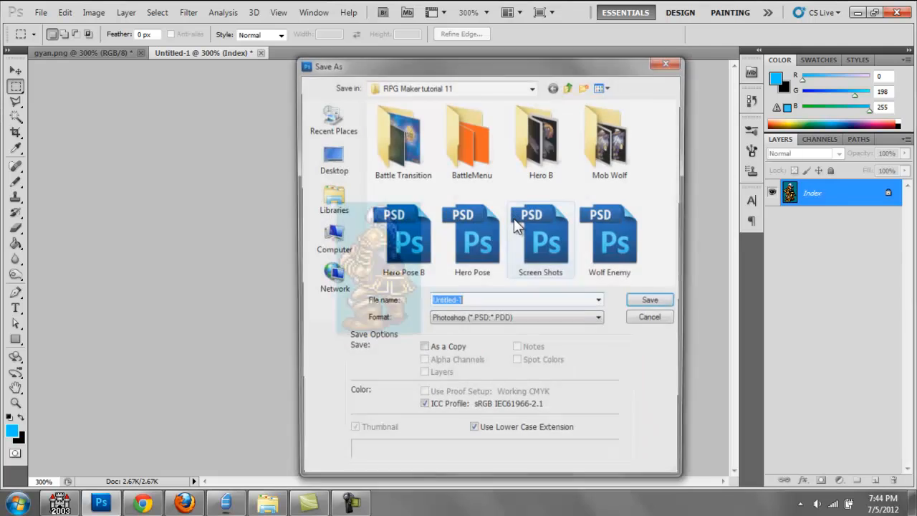
left_click(599, 320)
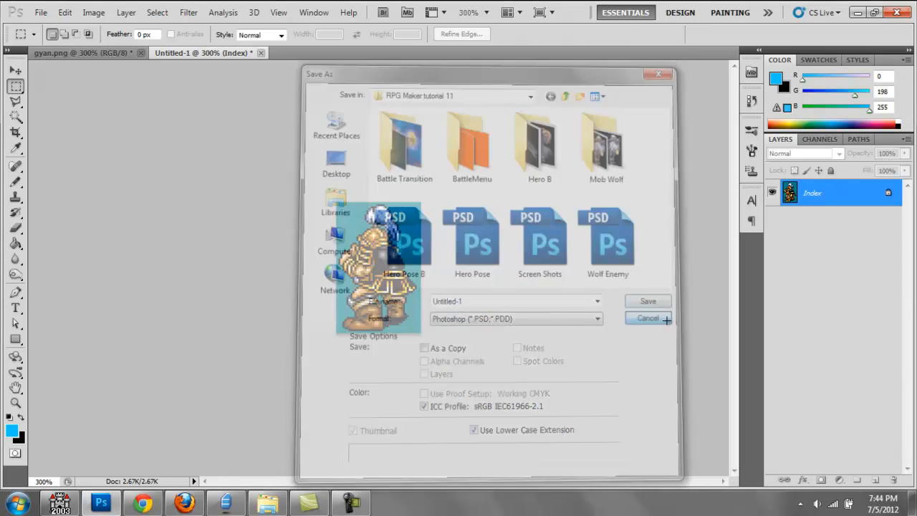
left_click(647, 318)
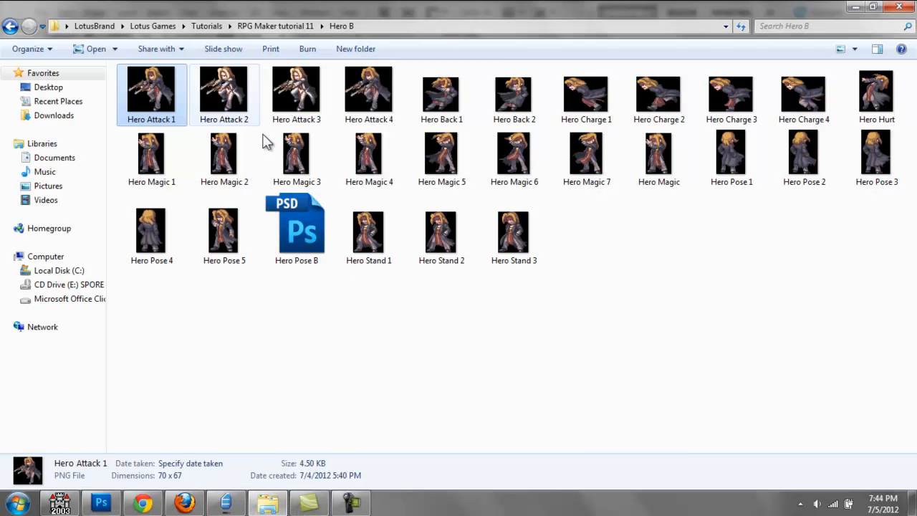
Preview Hero Attack 1, browse the Mob Wolf folder and Wolf Attack 1, then return to tutorial 11.
double_click(150, 89)
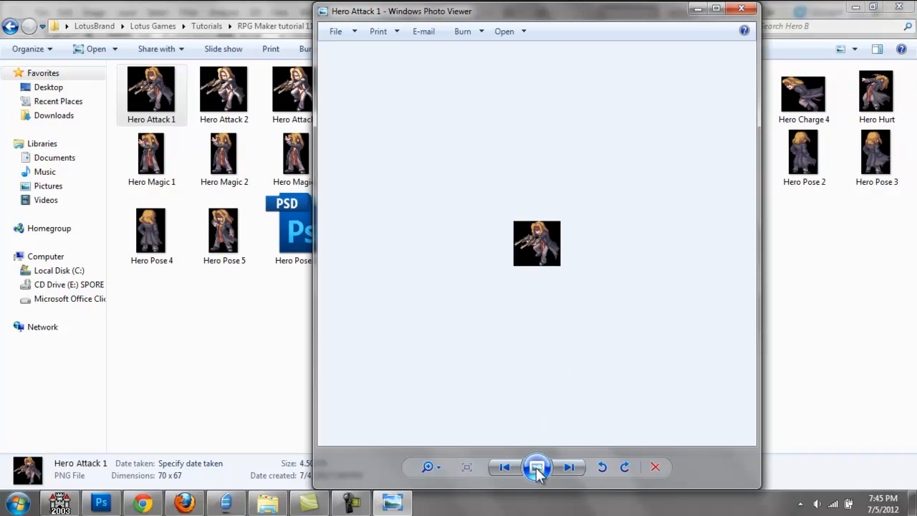
left_click(539, 467)
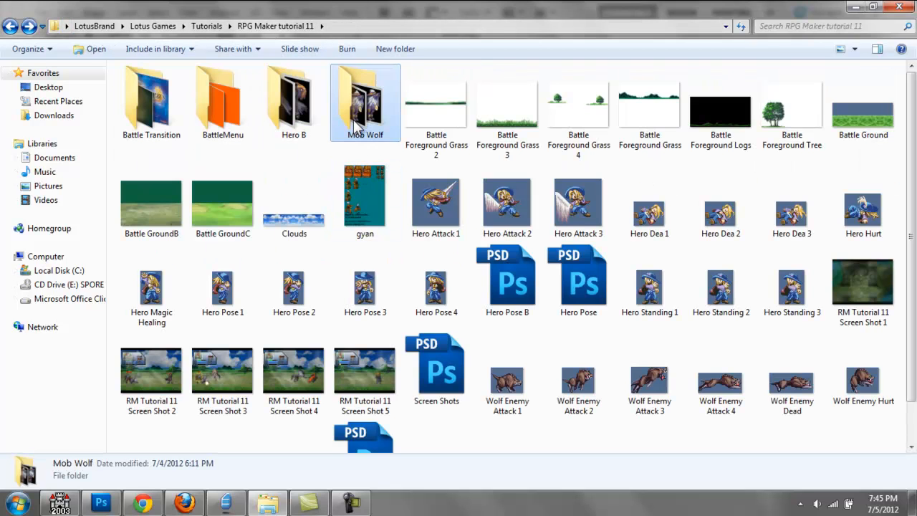
double_click(364, 100)
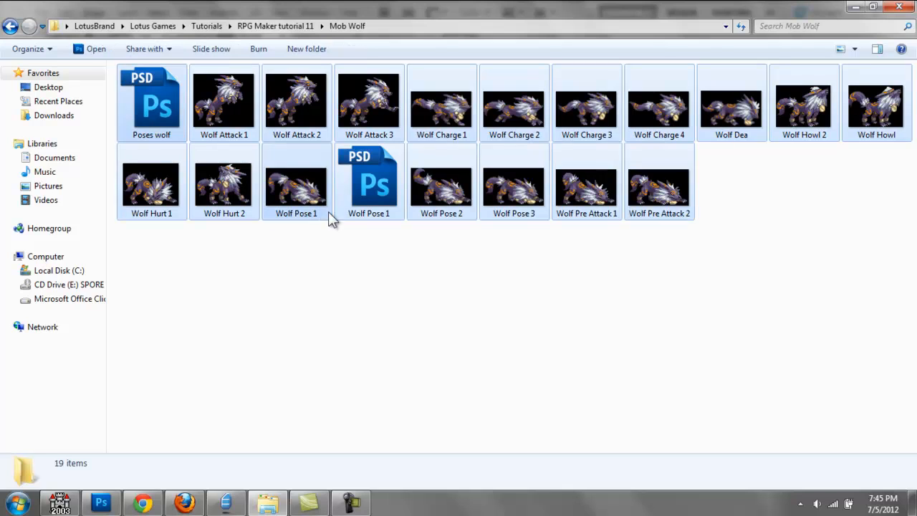
key("ctrl+a")
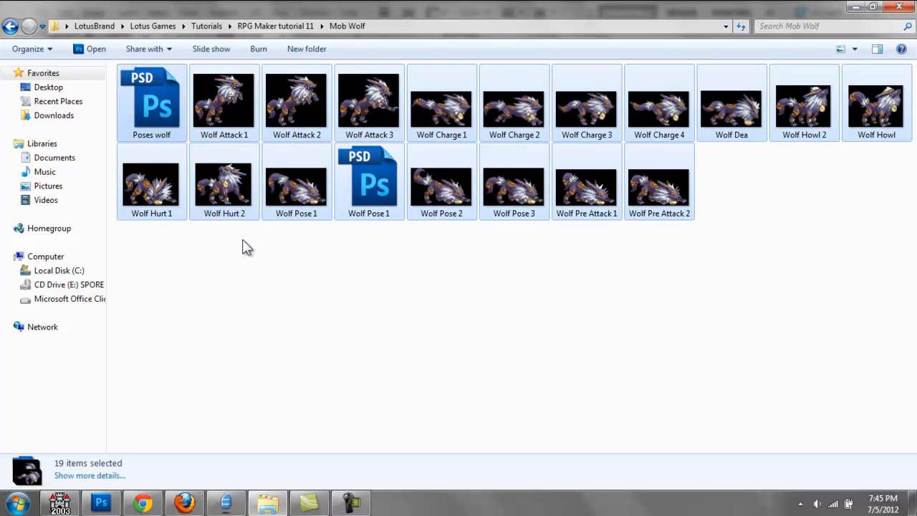
double_click(224, 103)
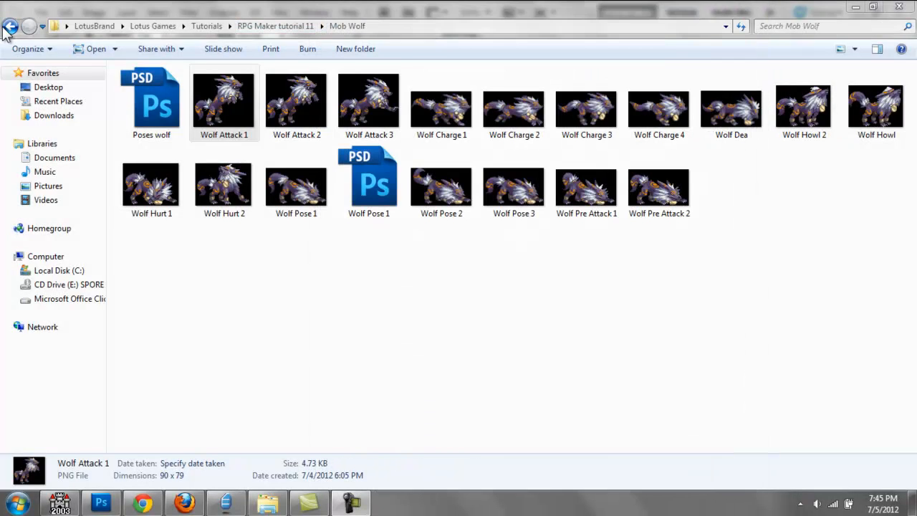
left_click(11, 26)
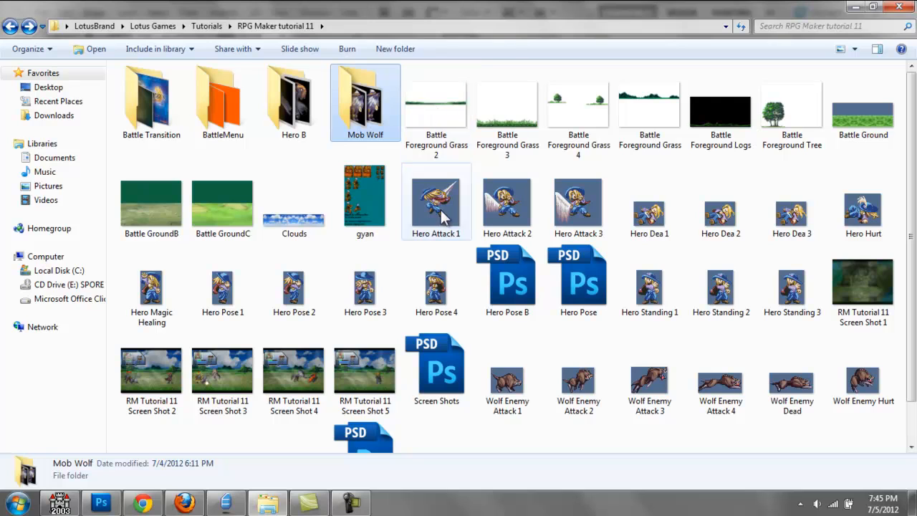
Preview Hero Attack 1 again, check the Resource Manager, and return to Photoshop.
double_click(435, 103)
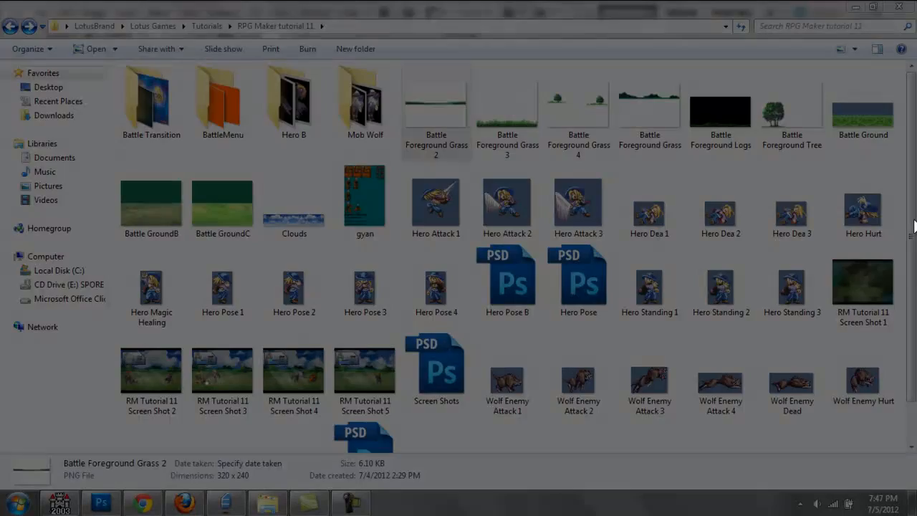
double_click(292, 201)
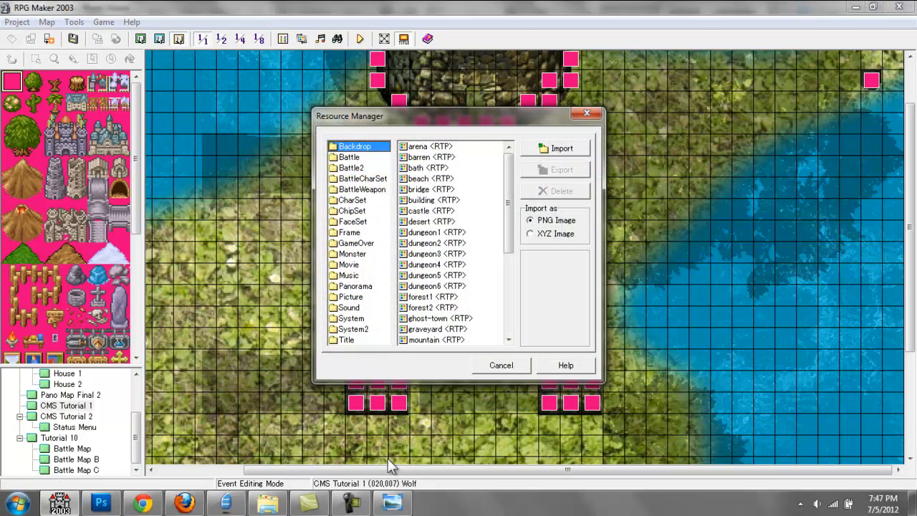
left_click(95, 501)
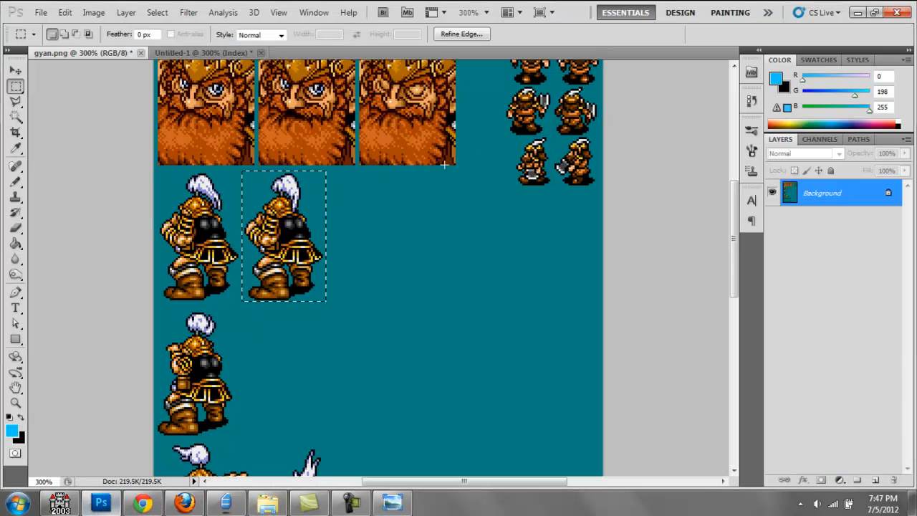
Load the Clouds panorama and check its Image Size, 1280 by 240 pixels.
left_click(40, 11)
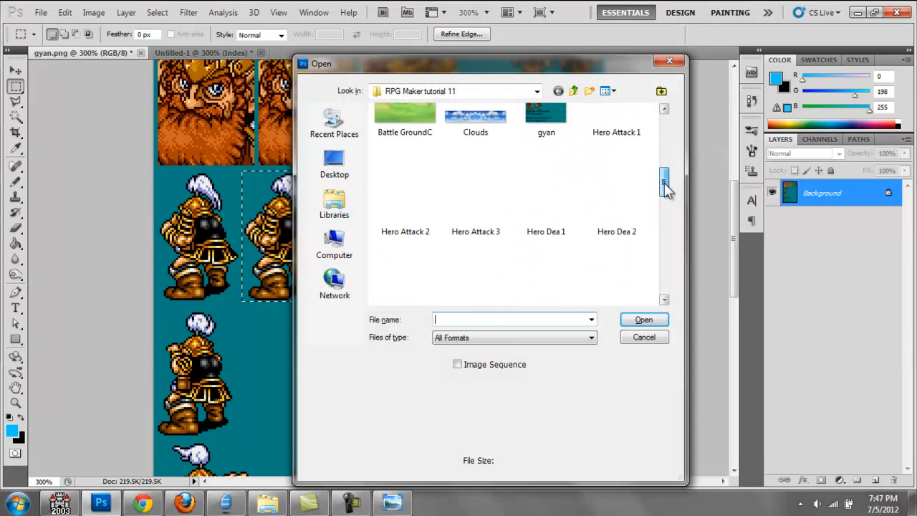
double_click(476, 115)
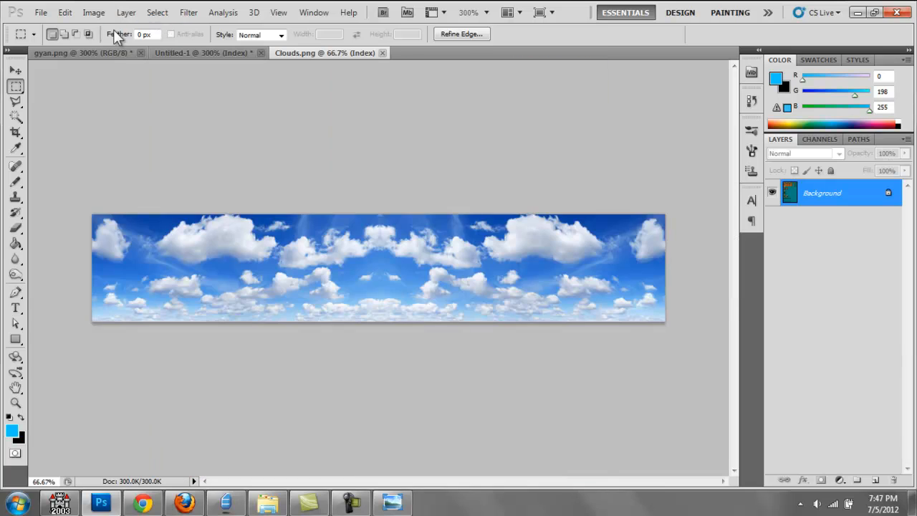
left_click(73, 11)
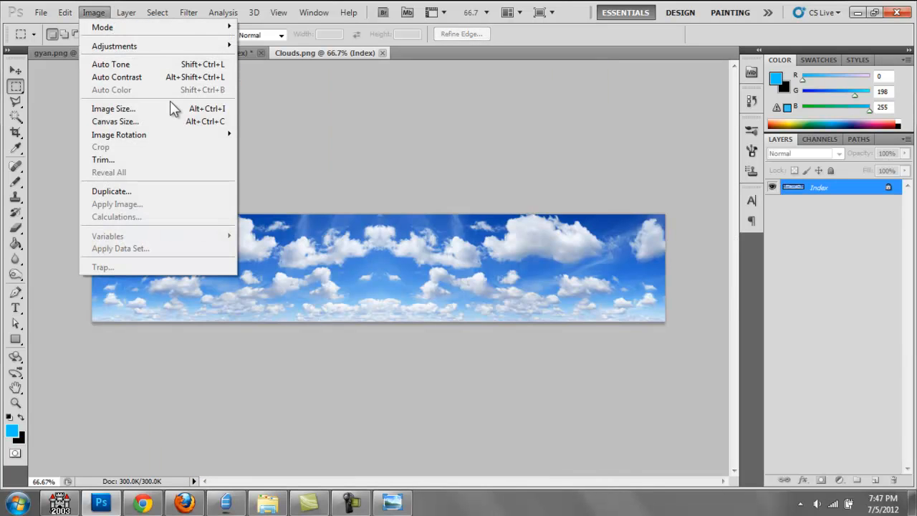
left_click(111, 108)
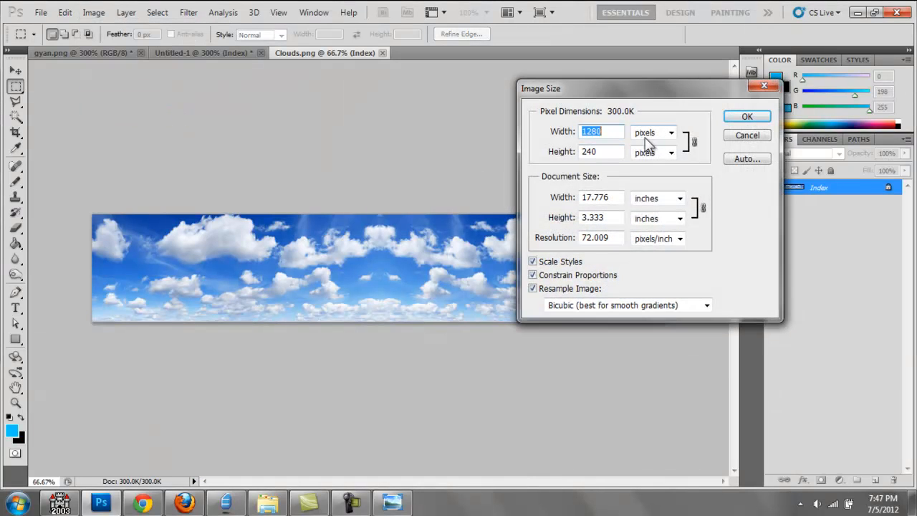
Cancel the Image Size dialog without resizing and return to the editor.
left_click(600, 152)
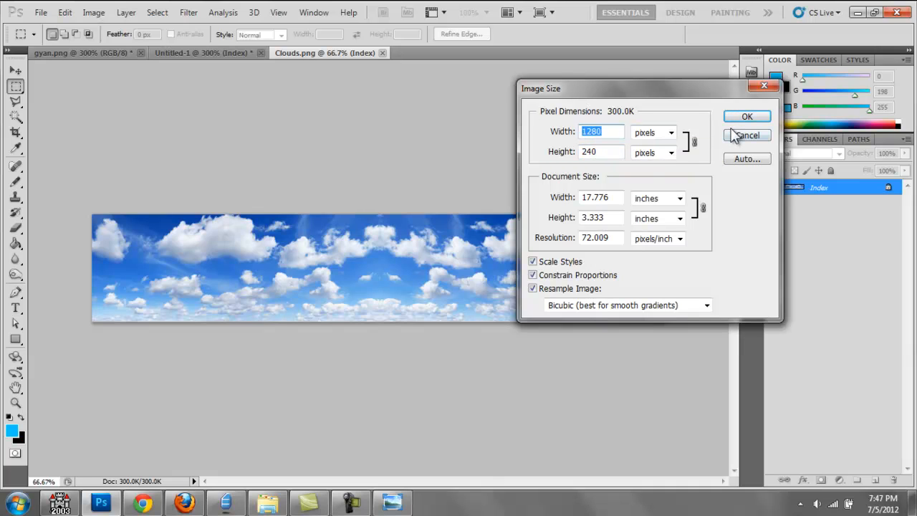
mouse_move(747, 141)
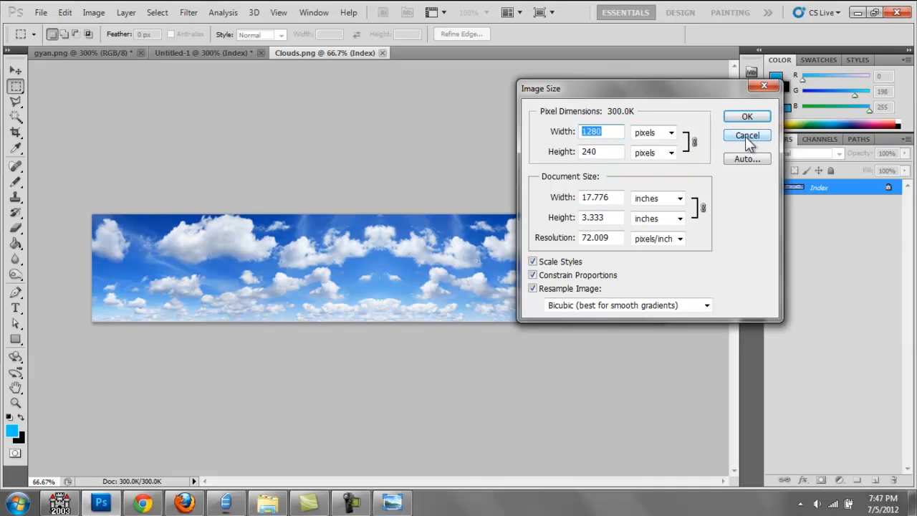
left_click(746, 135)
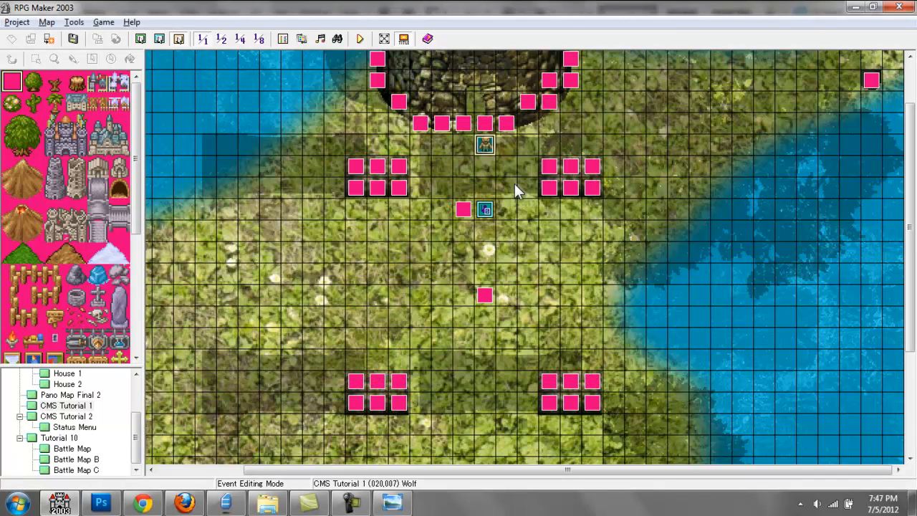
left_click(92, 502)
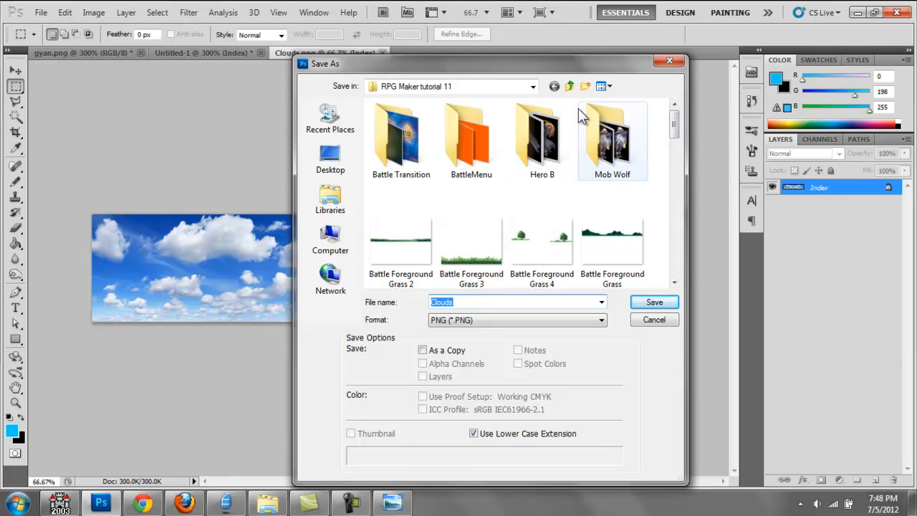
mouse_move(545, 136)
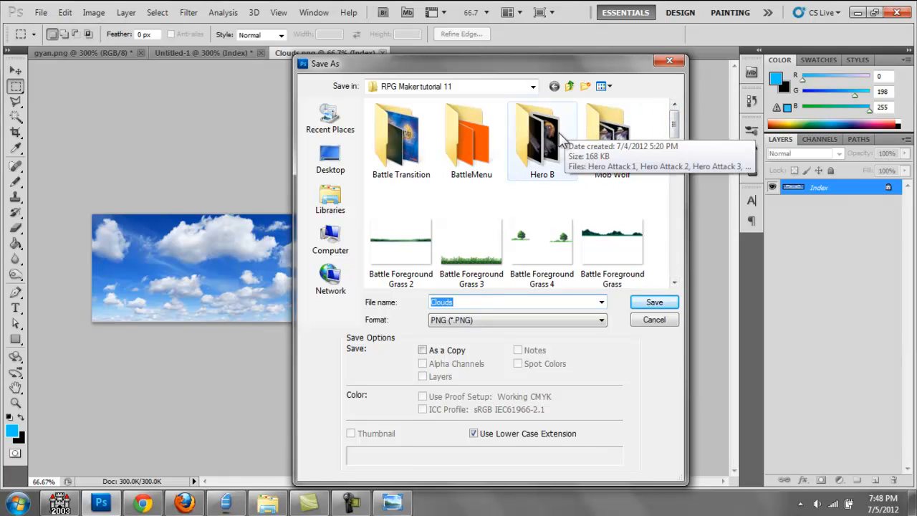
mouse_move(622, 310)
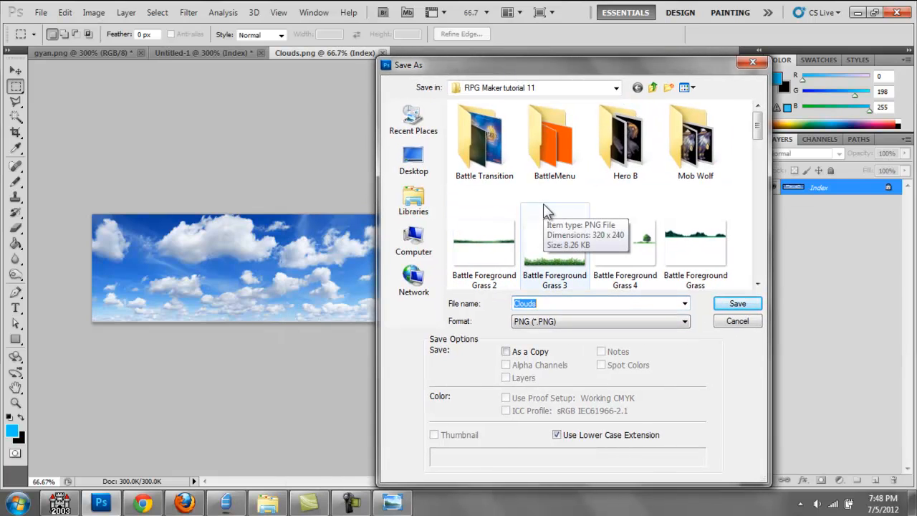
mouse_move(736, 304)
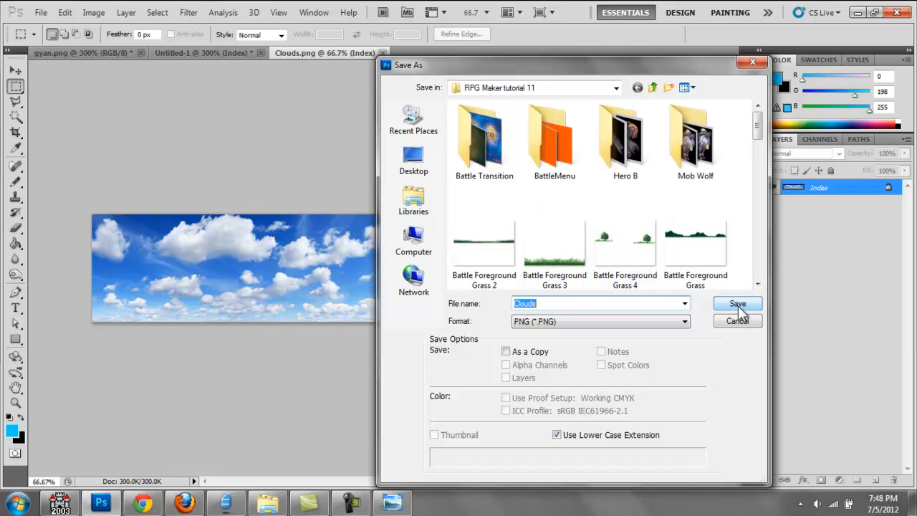
mouse_move(737, 321)
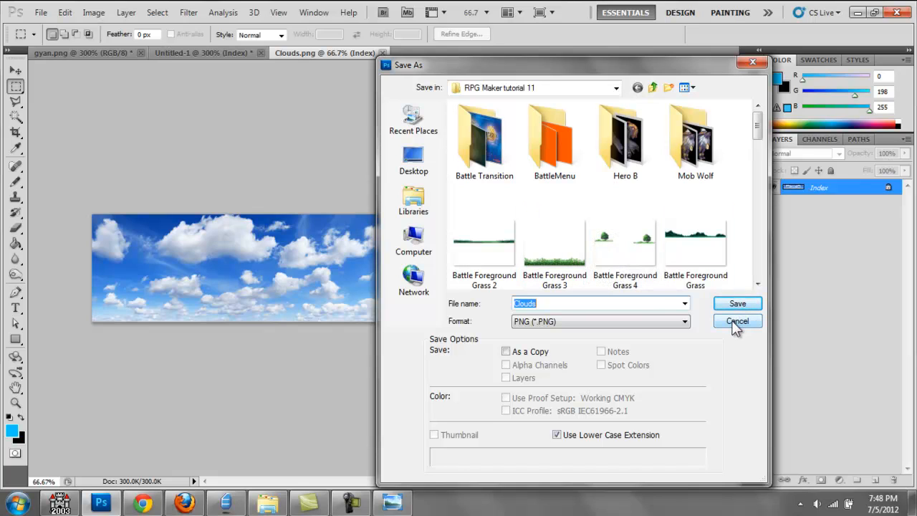
Cancel the Save As dialog so Clouds.png stays unsaved.
left_click(737, 321)
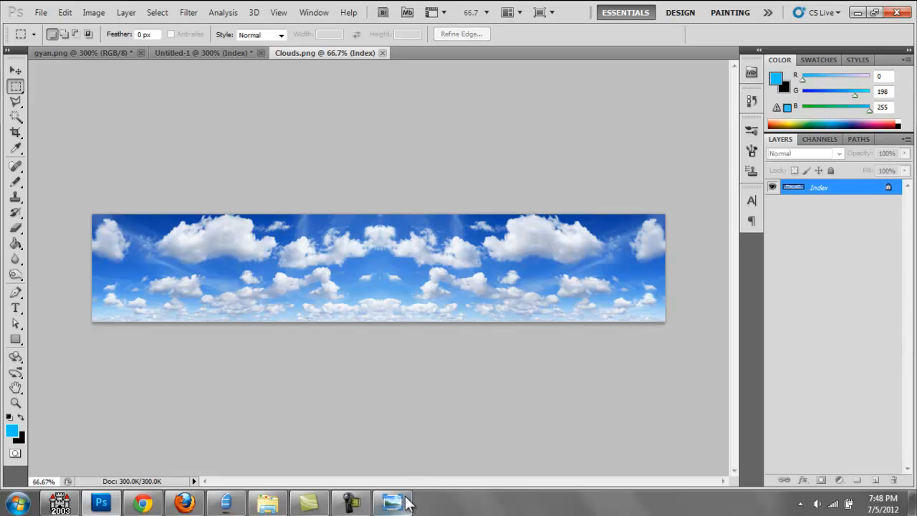
Flip from Hero Attack 1 through Hero Pose 3 to the battle screenshot, then close Photo Viewer.
left_click(389, 502)
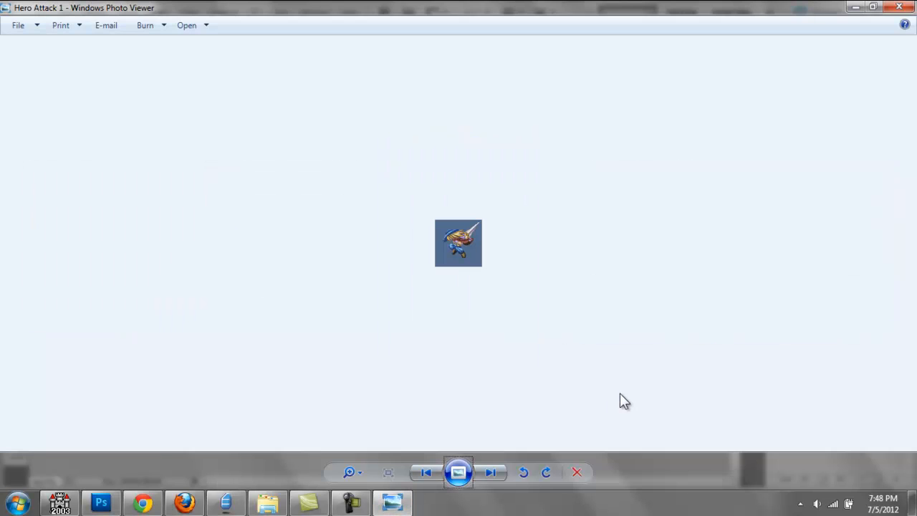
left_click(493, 472)
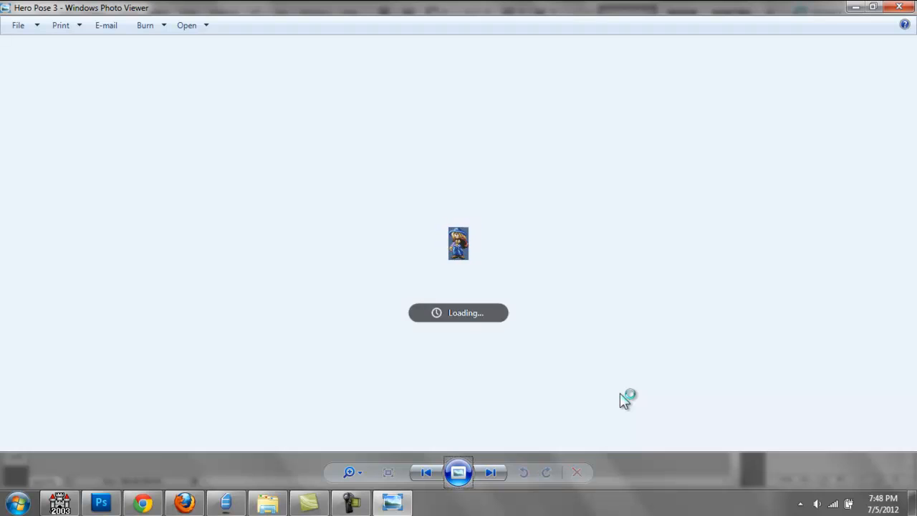
left_click(490, 473)
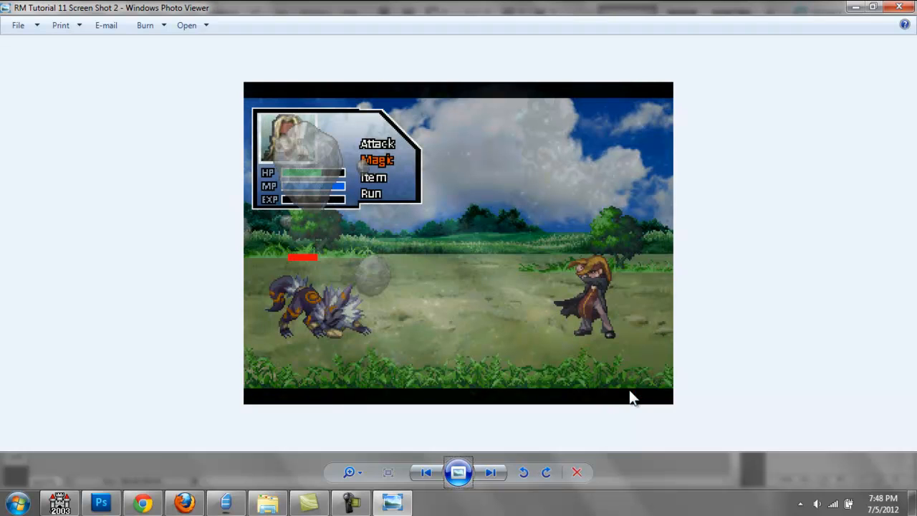
left_click(98, 502)
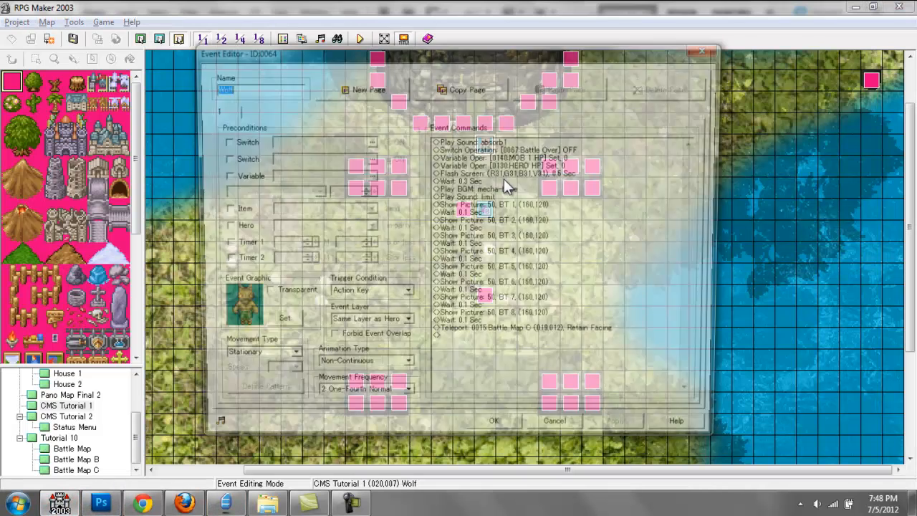
double_click(508, 325)
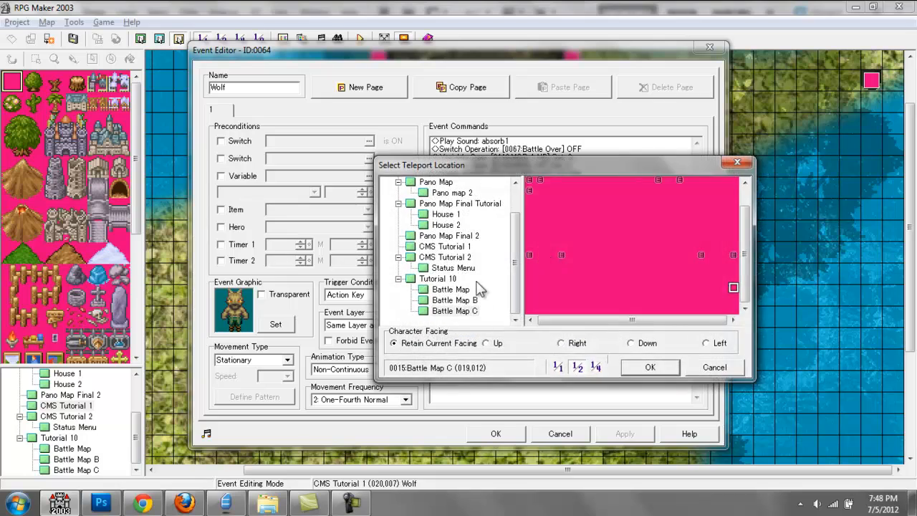
left_click(450, 289)
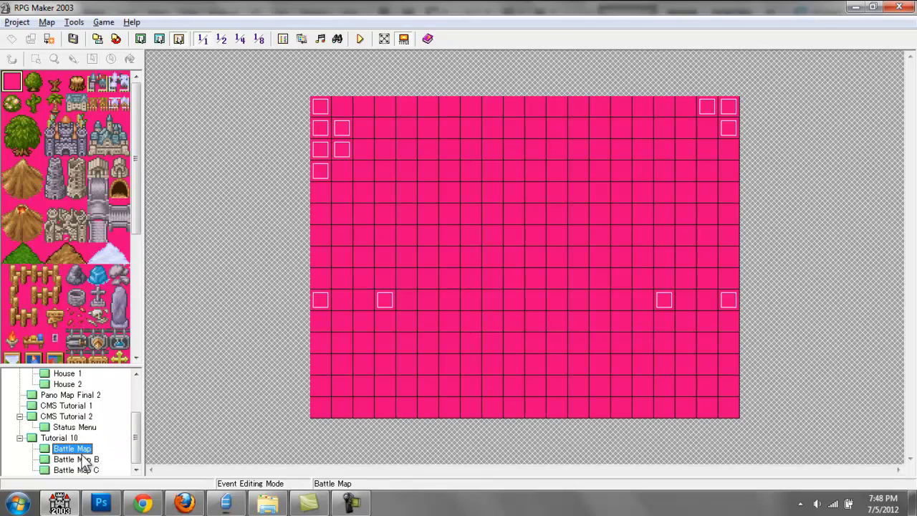
Browse the first battle map, Battle Map B and Battle Map C in the map tree.
left_click(71, 470)
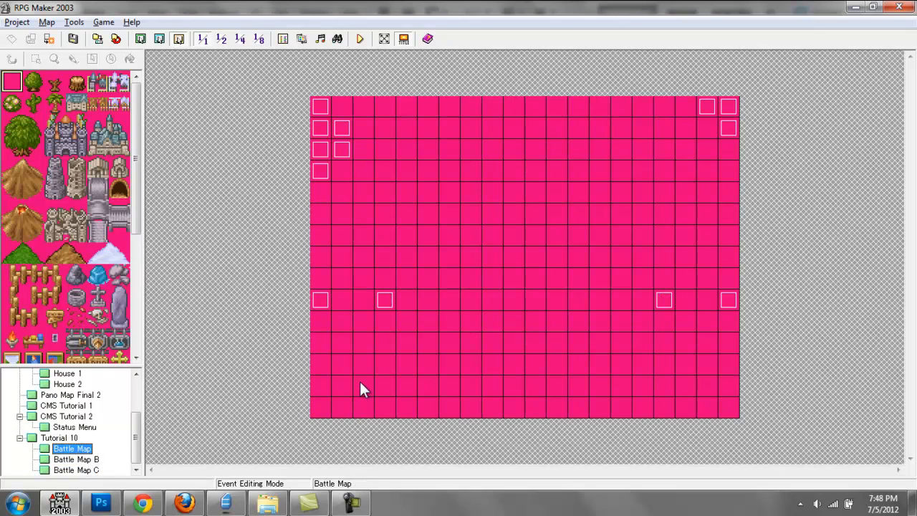
mouse_move(335, 106)
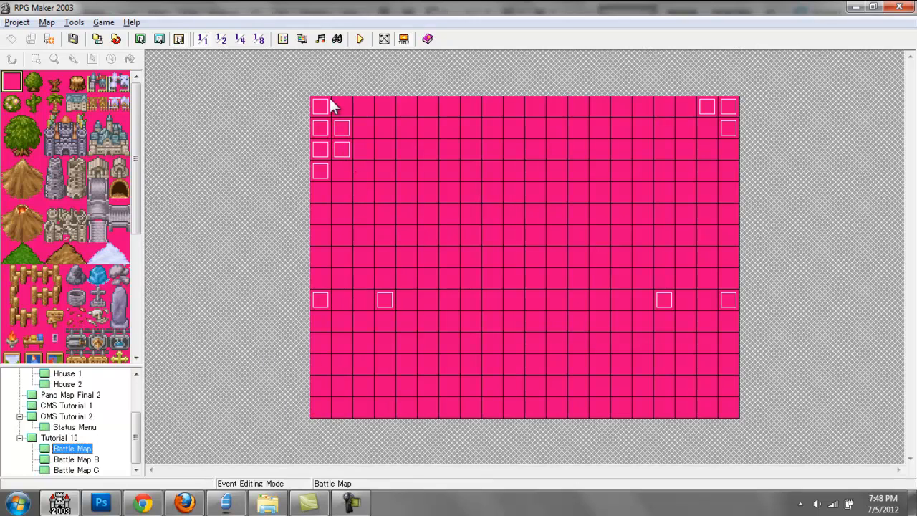
mouse_move(85, 468)
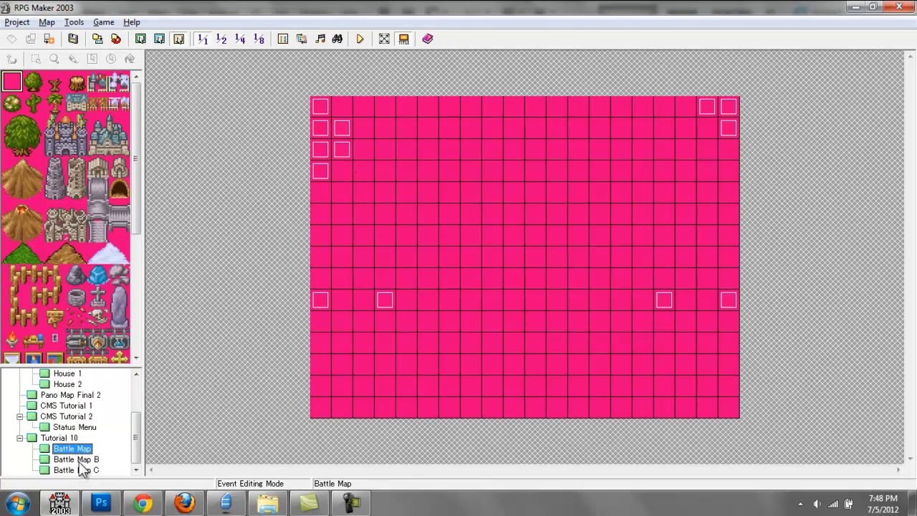
left_click(69, 458)
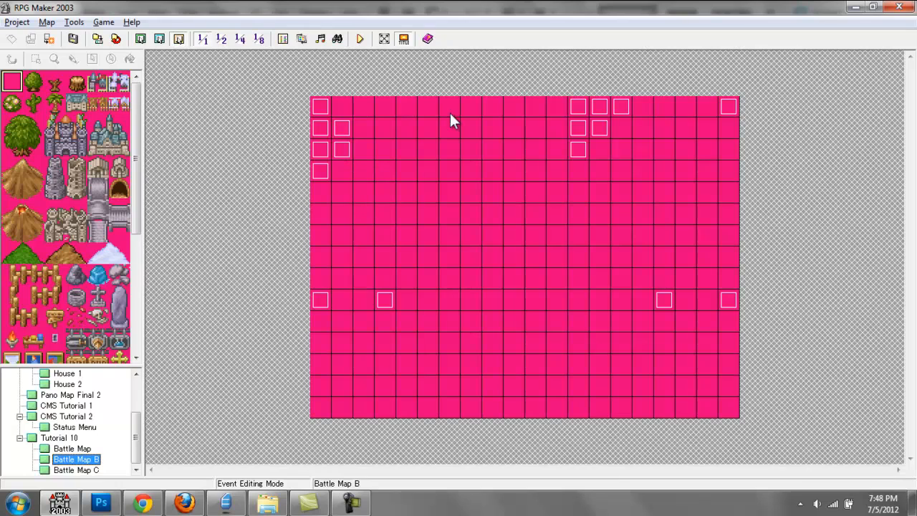
left_click(72, 468)
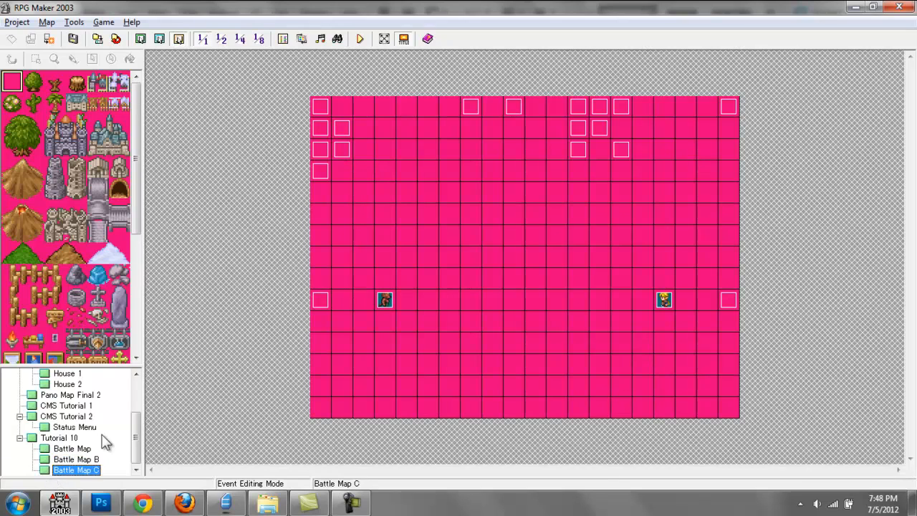
mouse_move(328, 123)
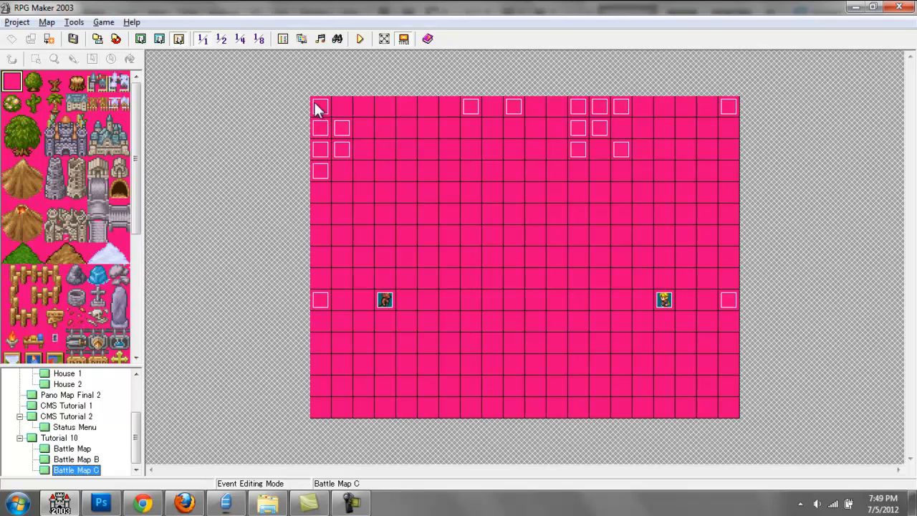
mouse_move(668, 345)
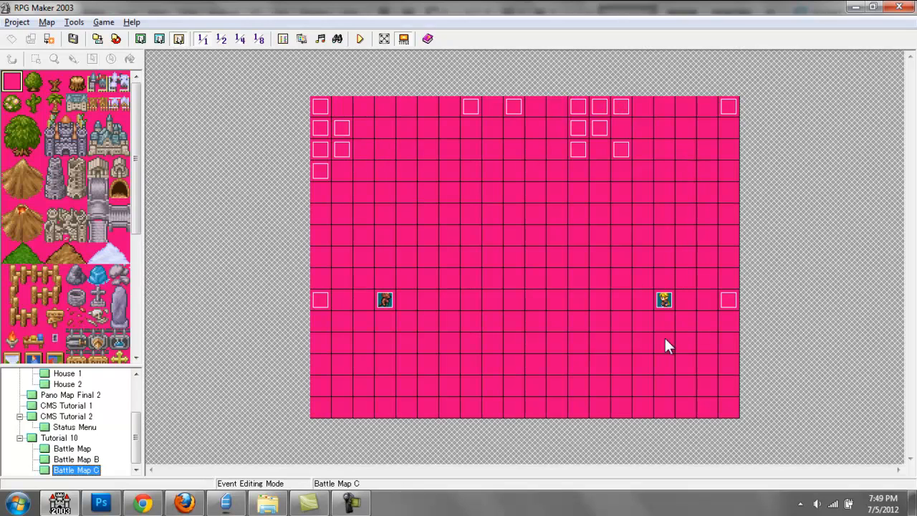
mouse_move(112, 445)
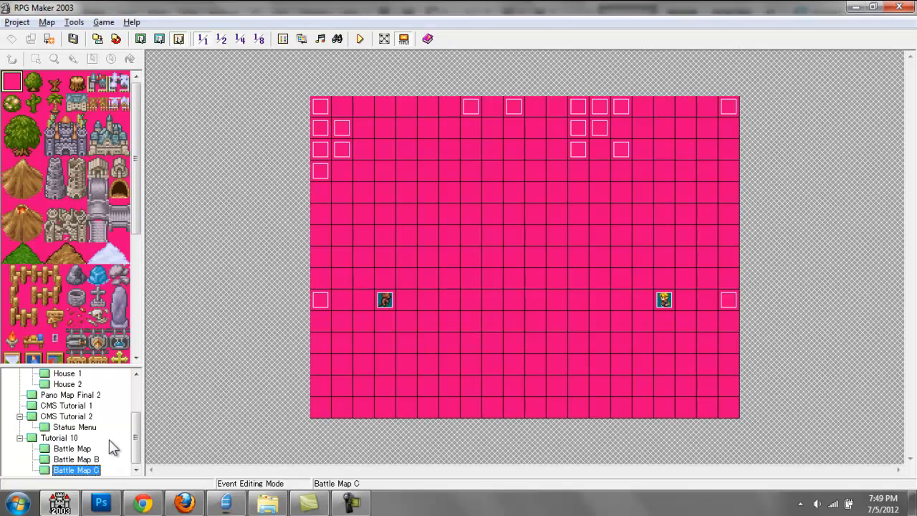
left_click(69, 447)
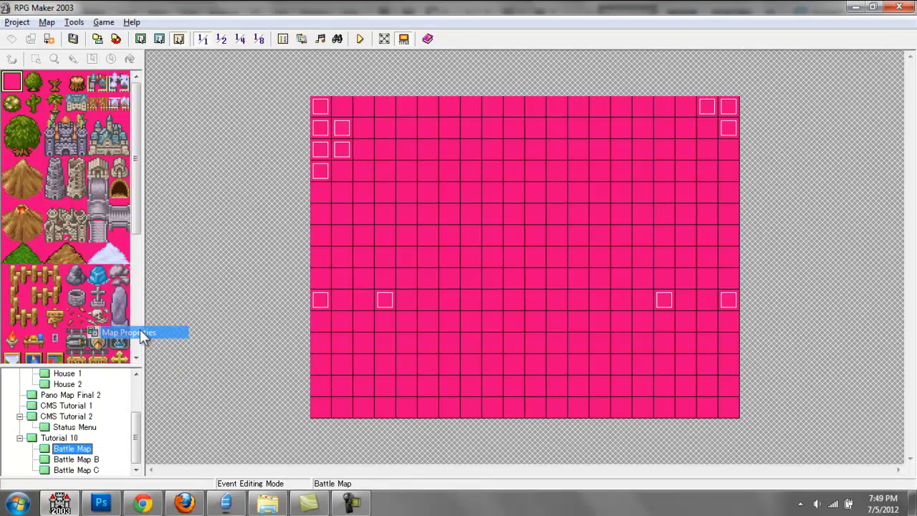
Rename the first battle map to Battle Map A via Map Properties.
left_click(135, 332)
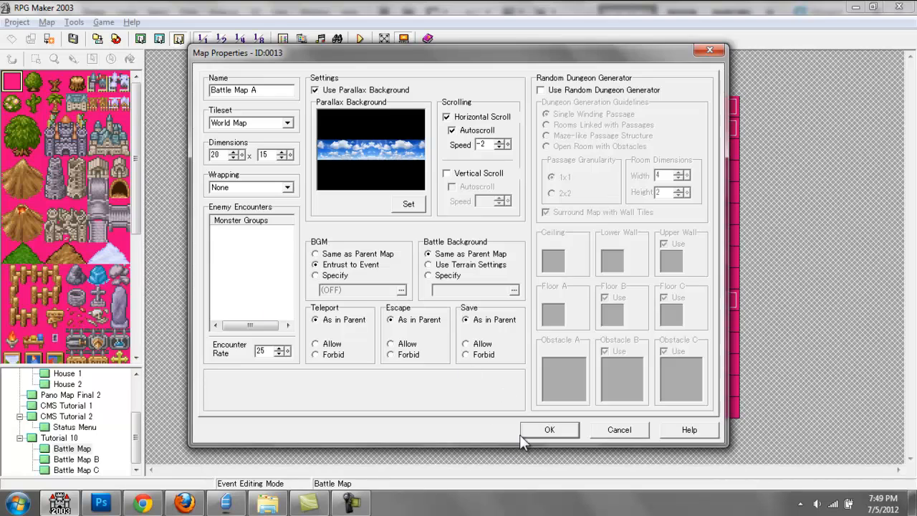
left_click(550, 430)
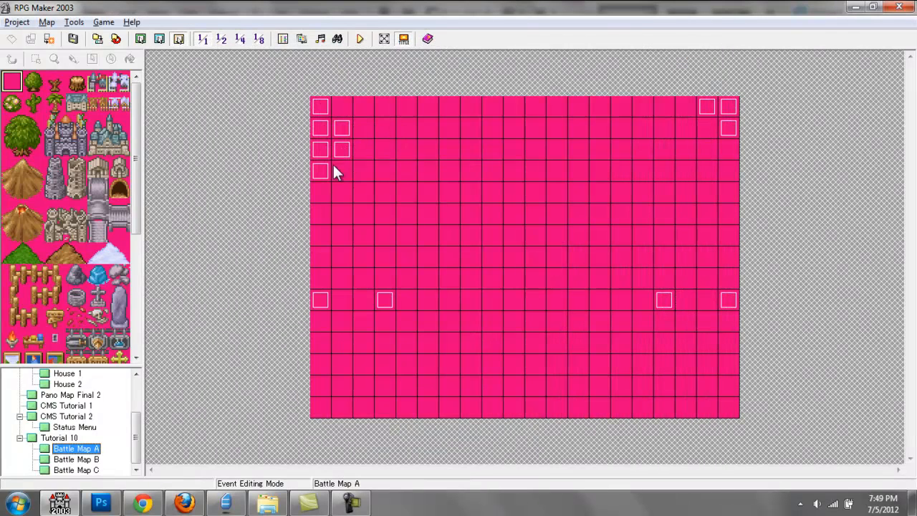
left_click(361, 39)
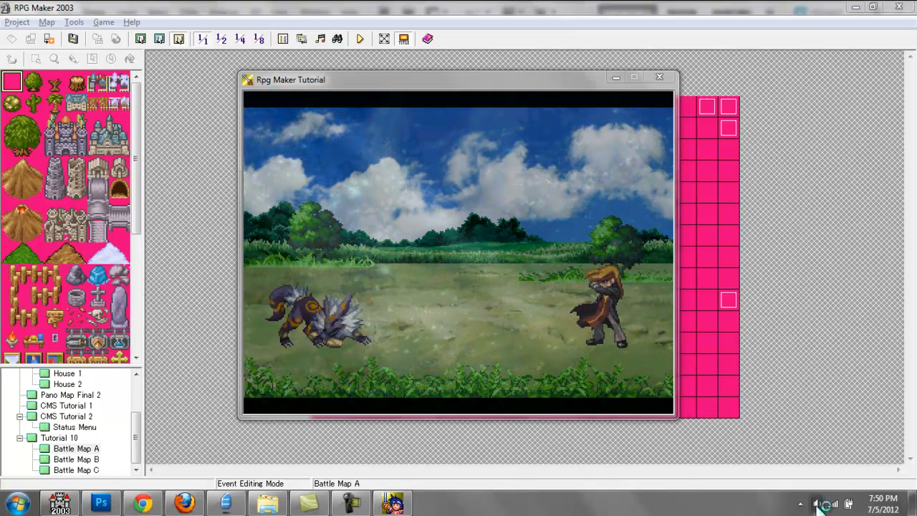
Watch the Battle Map A test play with clouds, grass and two fighters, then close it.
left_click(819, 504)
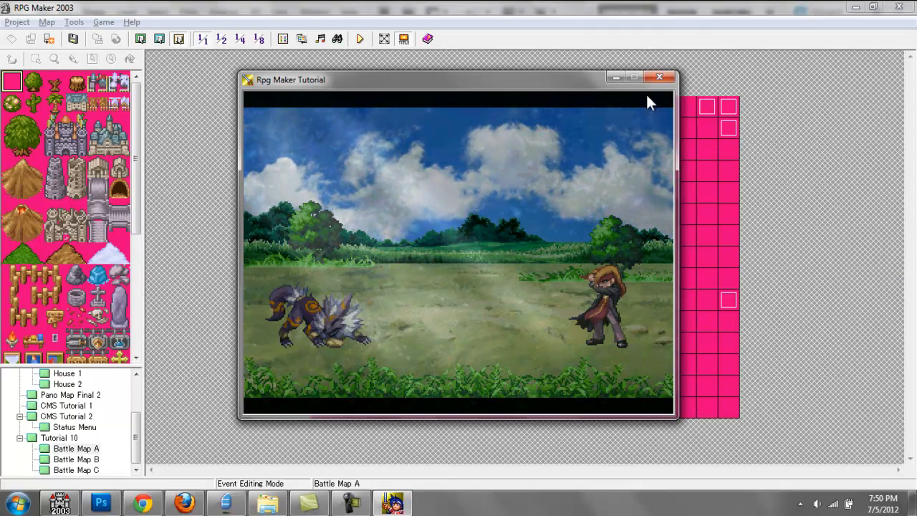
left_click(659, 74)
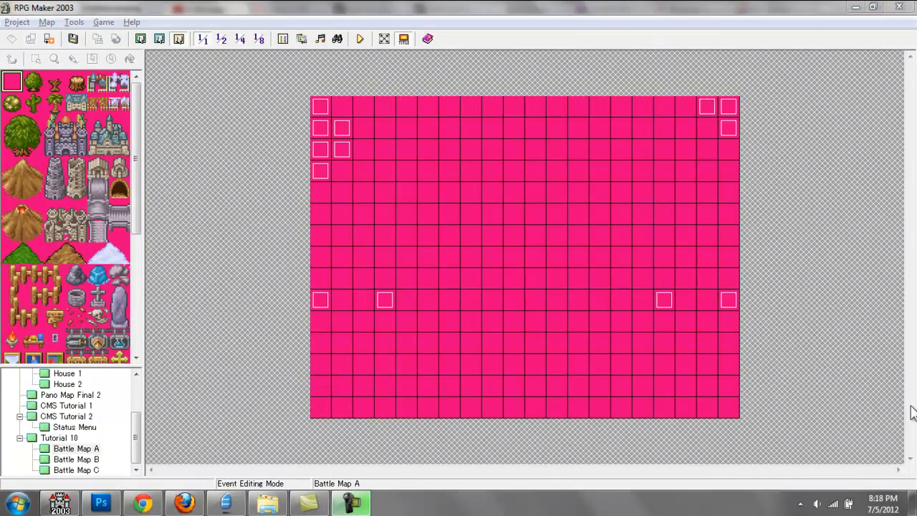
mouse_move(271, 117)
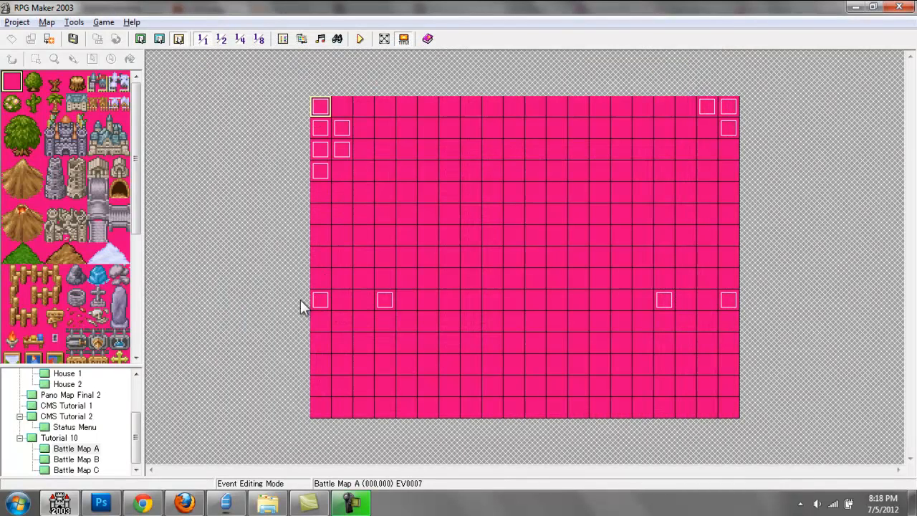
left_click(73, 449)
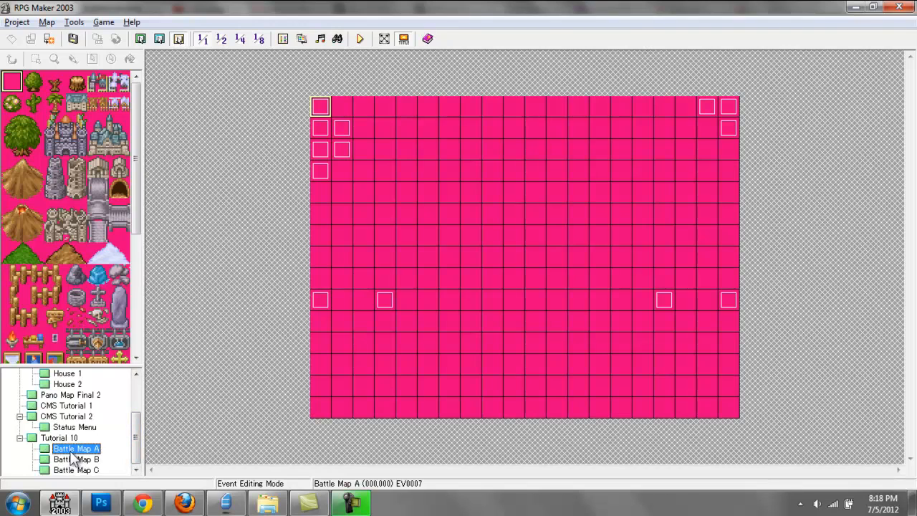
mouse_move(197, 346)
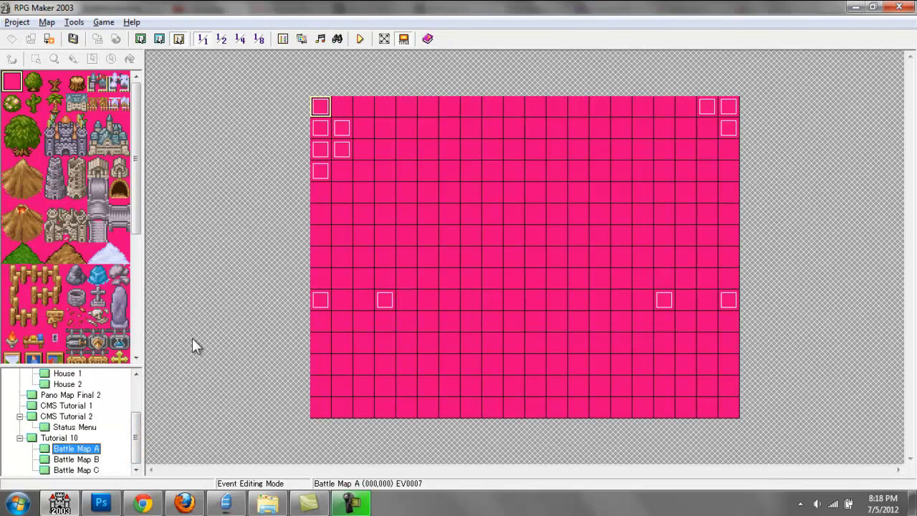
mouse_move(321, 172)
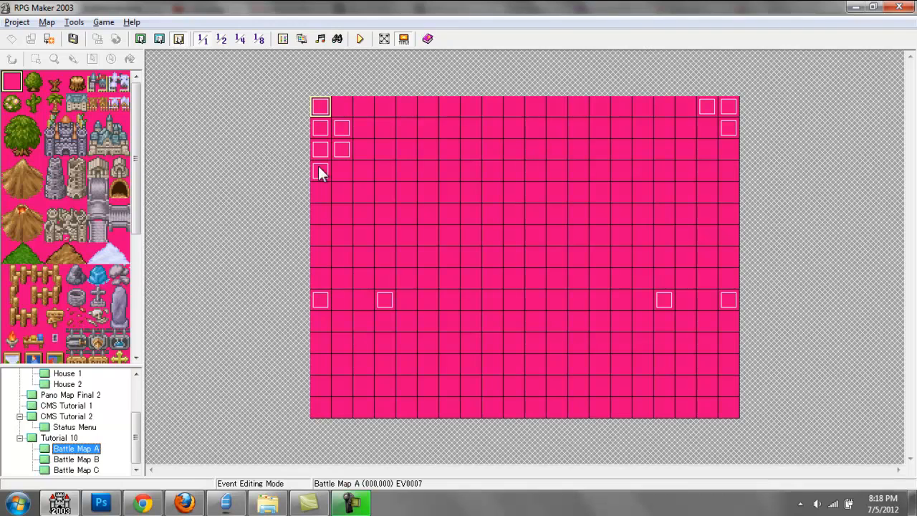